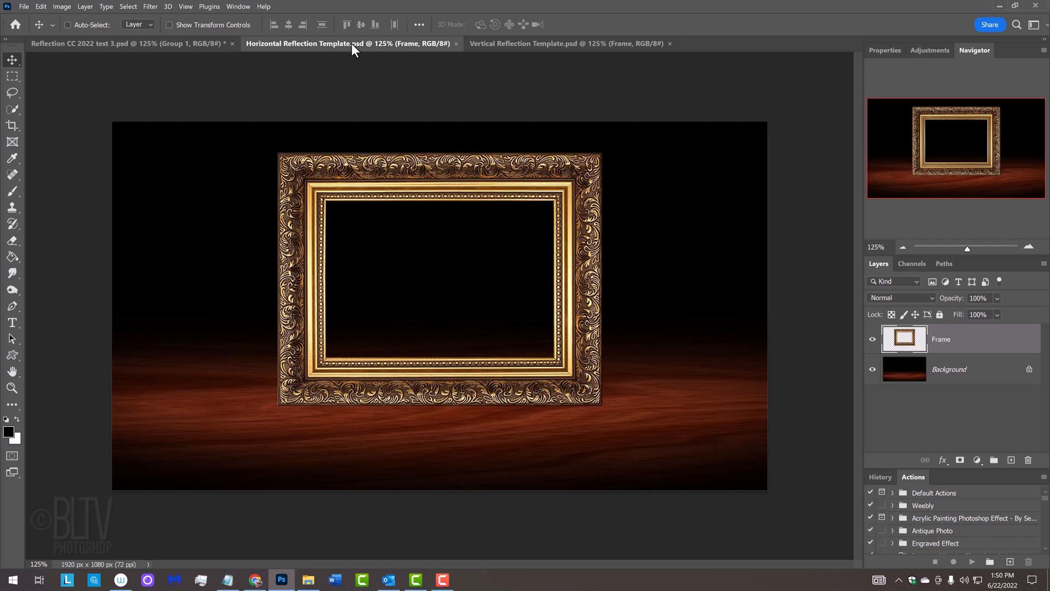
pyautogui.moveTo(464, 54)
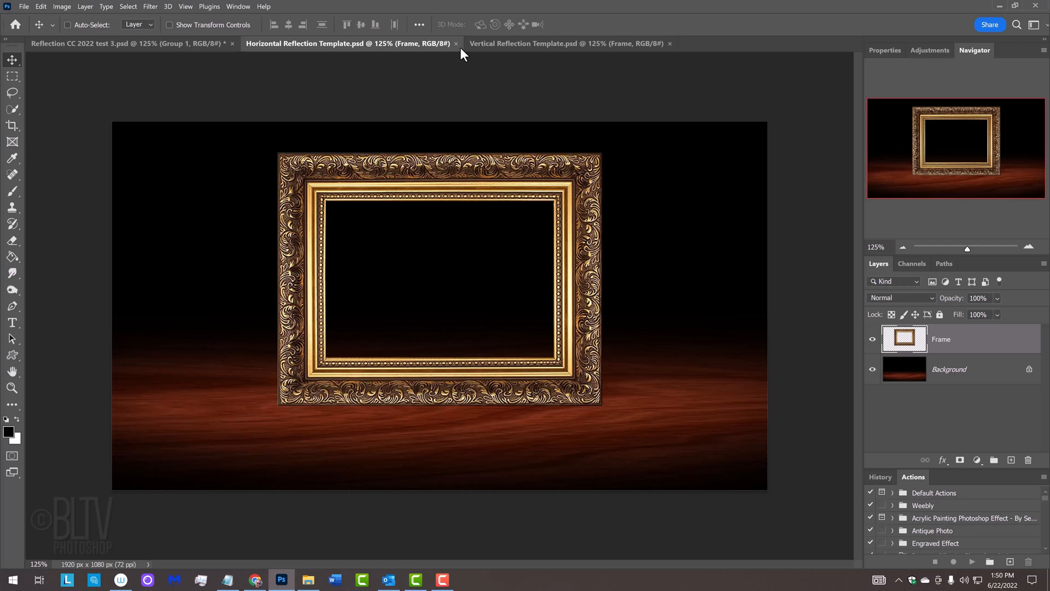
# Stay on the horizontal frame template, hide the Frame layer and select the Background layer
pyautogui.click(566, 44)
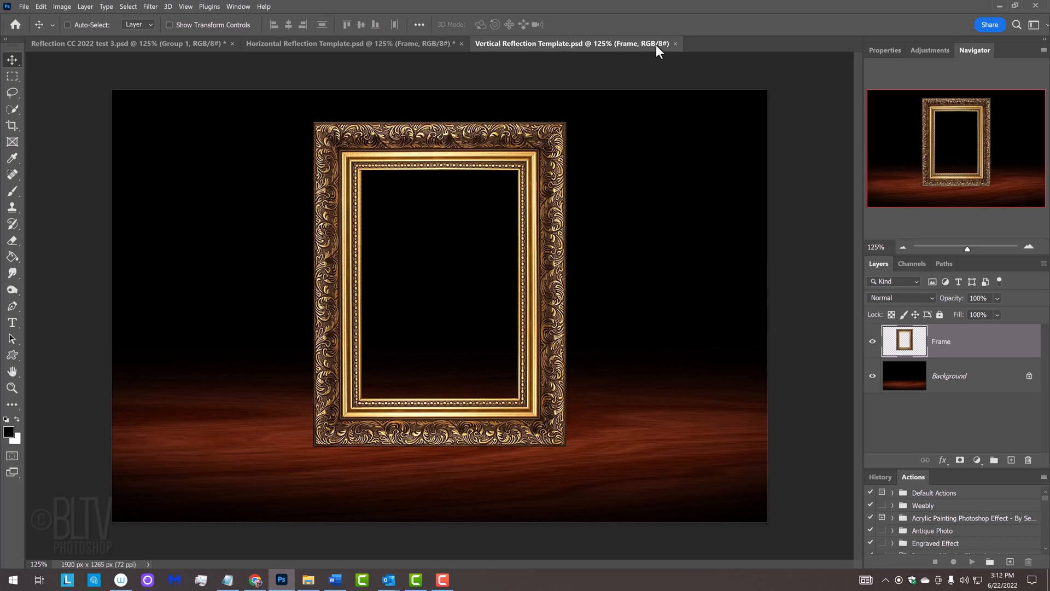
pyautogui.click(676, 44)
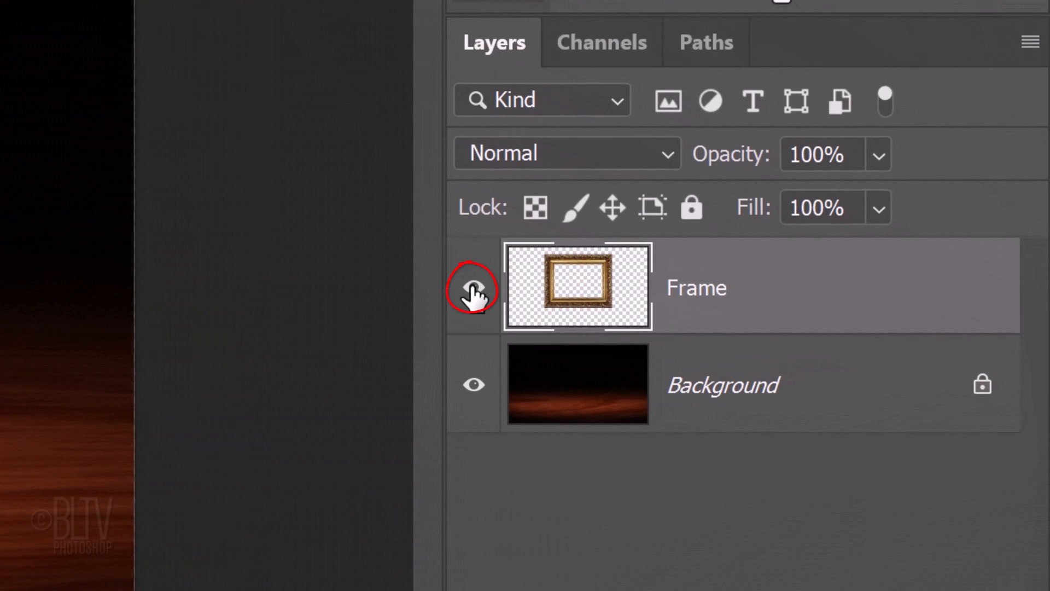
pyautogui.click(472, 288)
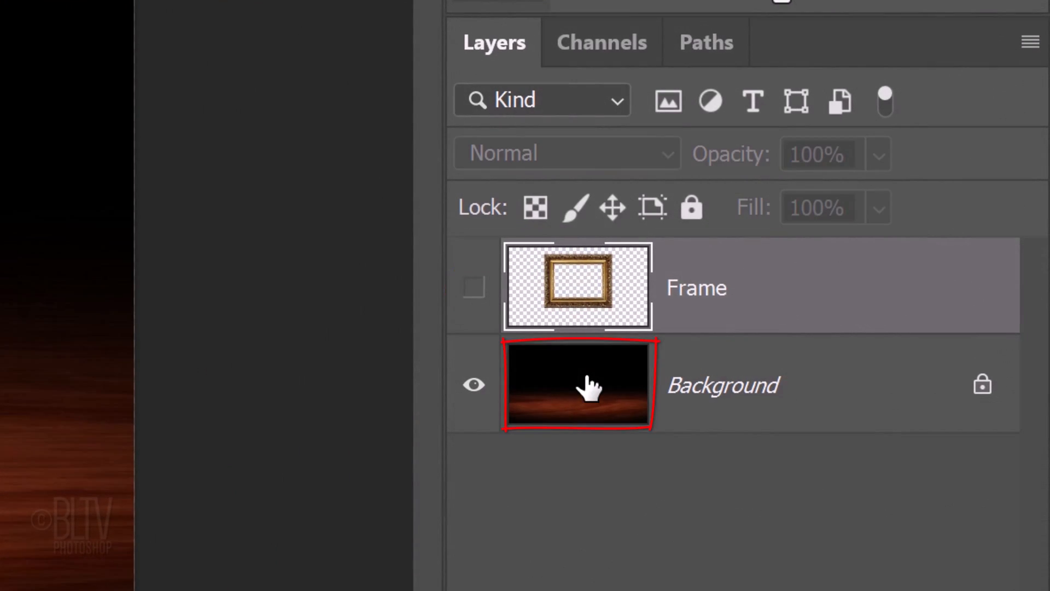
pyautogui.click(576, 385)
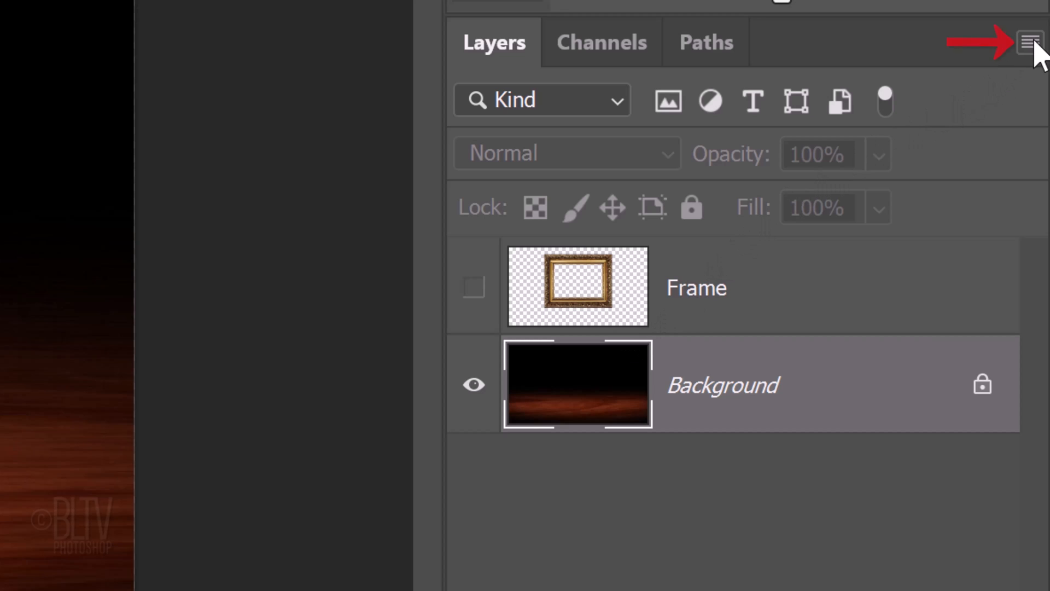
# Convert the Background into a smart object named Layer 0 via the Layers panel menu
pyautogui.click(1029, 43)
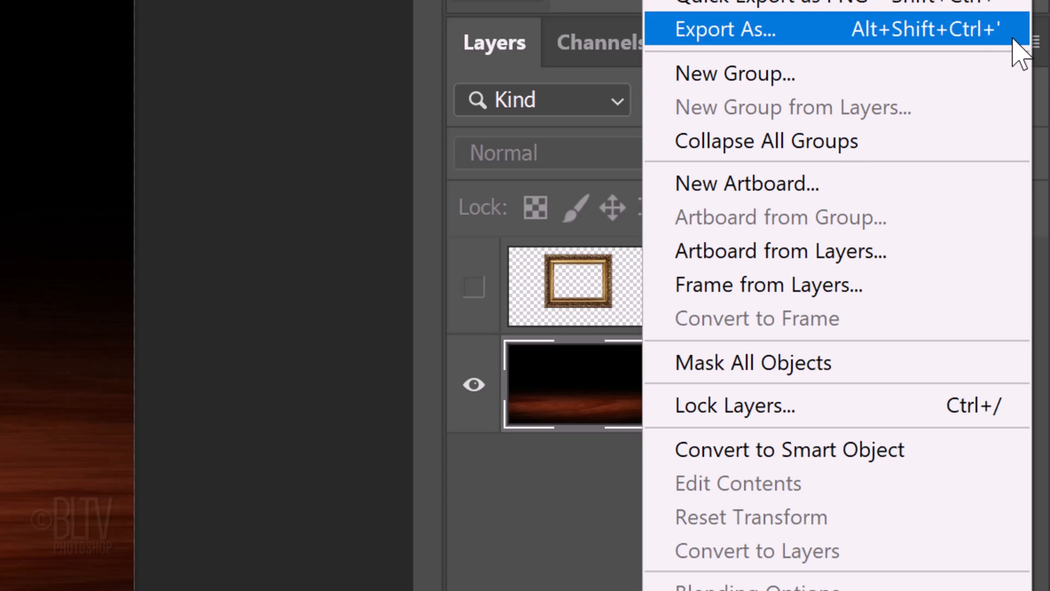
pyautogui.moveTo(742, 462)
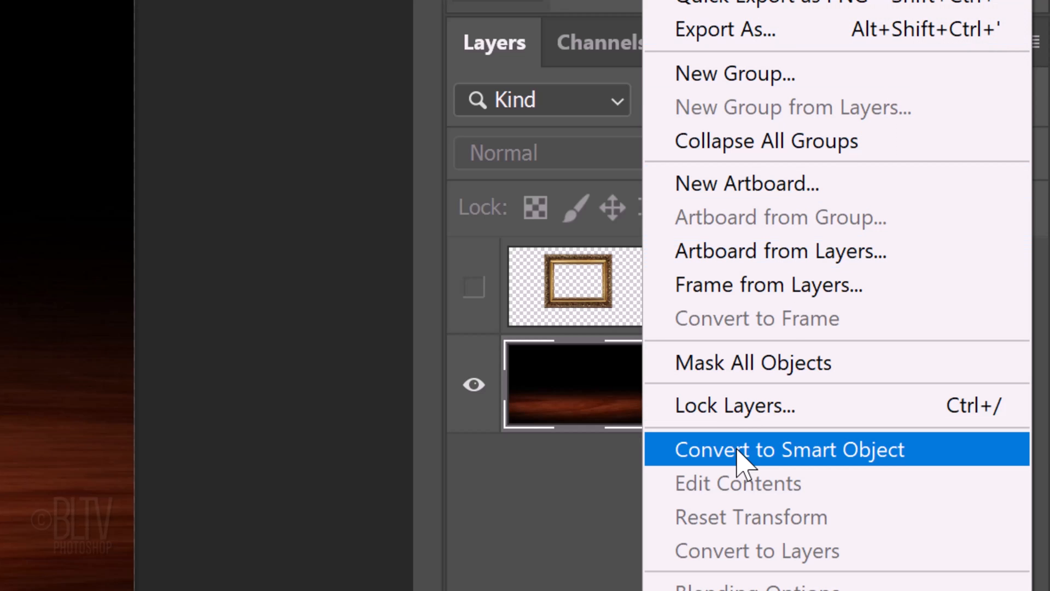
pyautogui.click(790, 448)
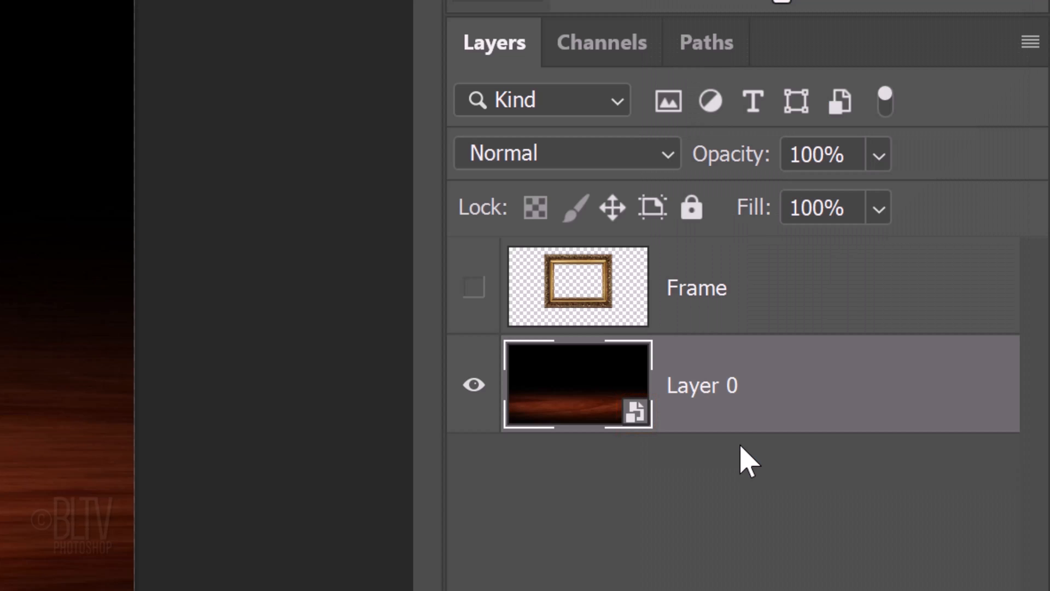
# Apply a Tilt-Shift blur to Layer 0 with the sharp focus band moved down onto the floor
pyautogui.click(380, 16)
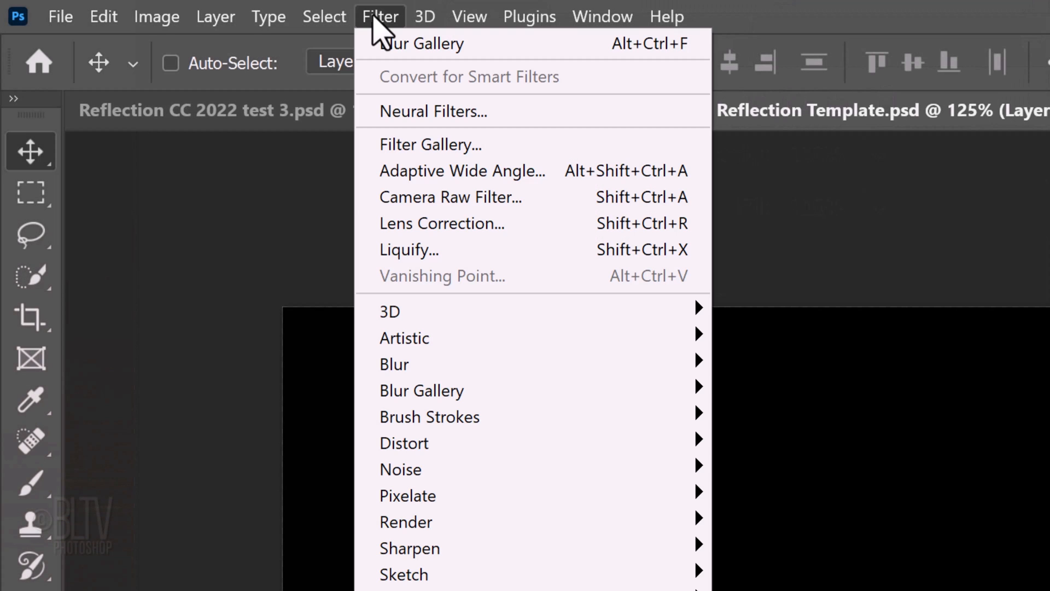
pyautogui.moveTo(422, 391)
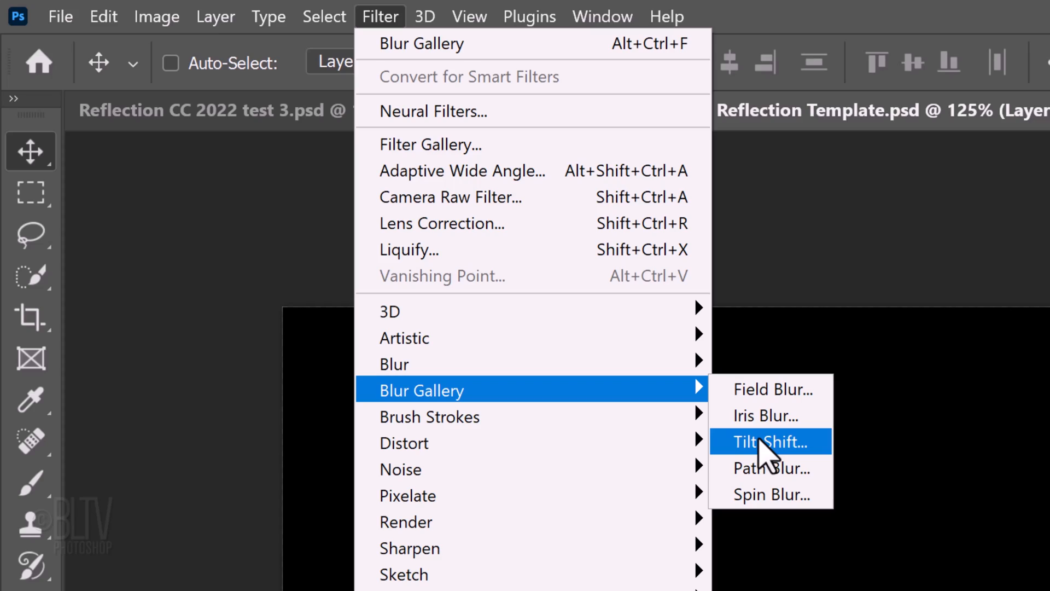
pyautogui.click(764, 441)
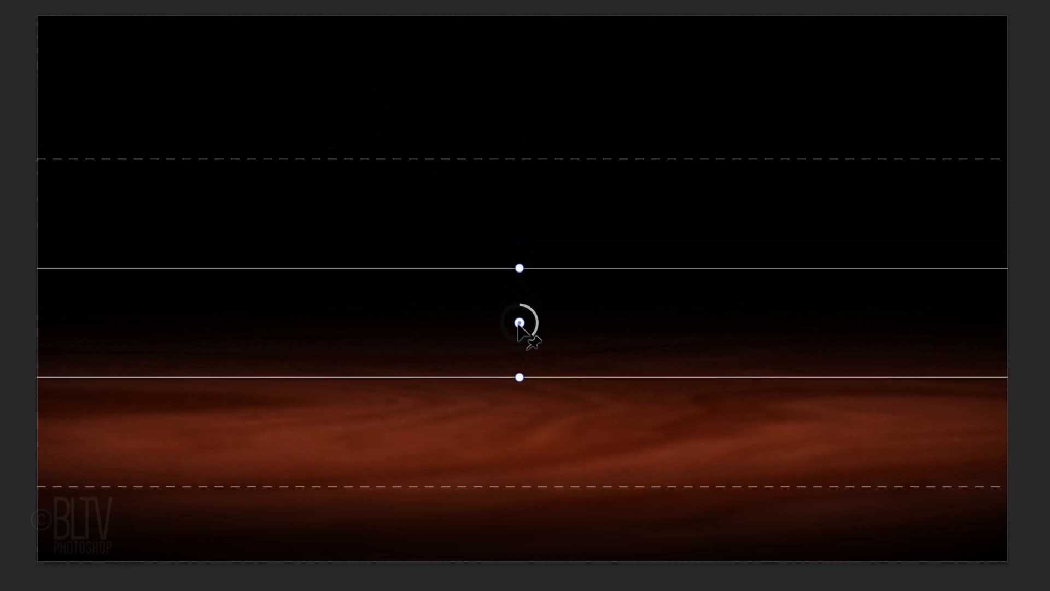
pyautogui.moveTo(518, 325); pyautogui.dragTo(480, 462)
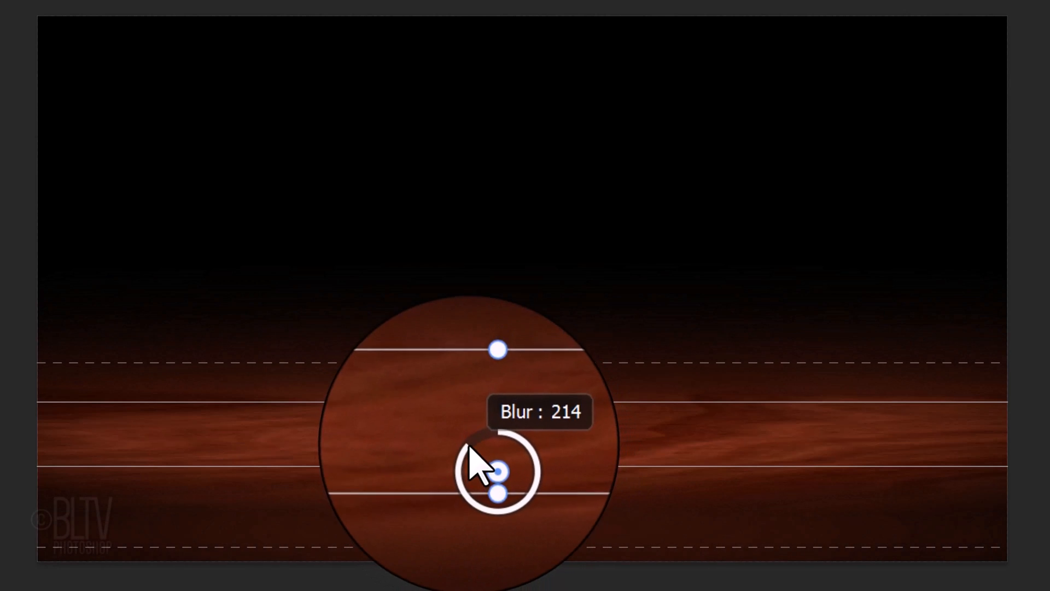
pyautogui.moveTo(503, 469); pyautogui.dragTo(483, 464)
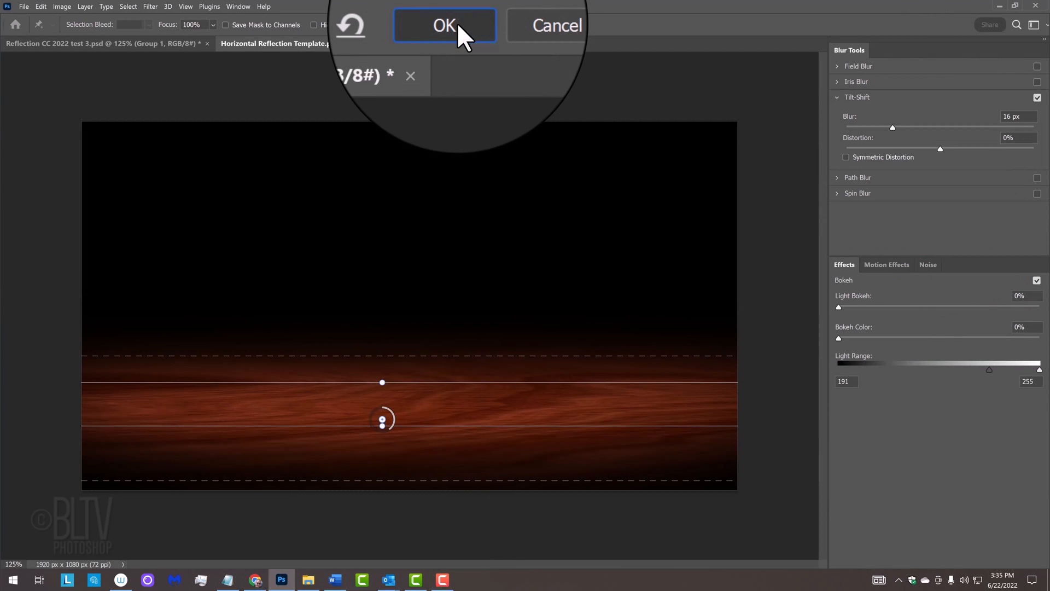
pyautogui.click(445, 25)
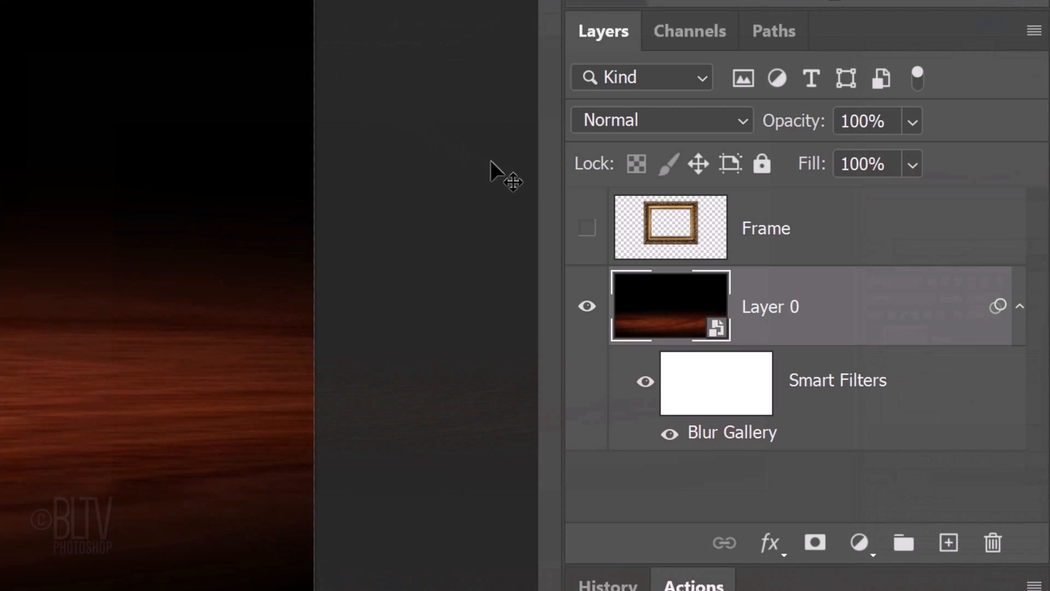
# Show the Frame layer, load its outline as a selection and set Rectangular Marquee to Intersect with Selection
pyautogui.click(587, 227)
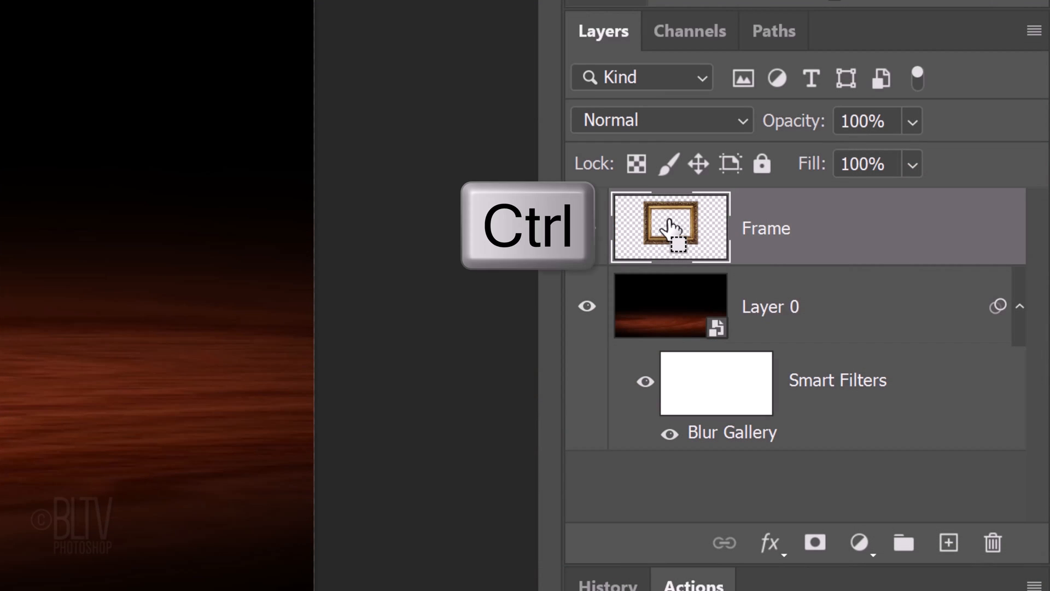
pyautogui.click(669, 227)
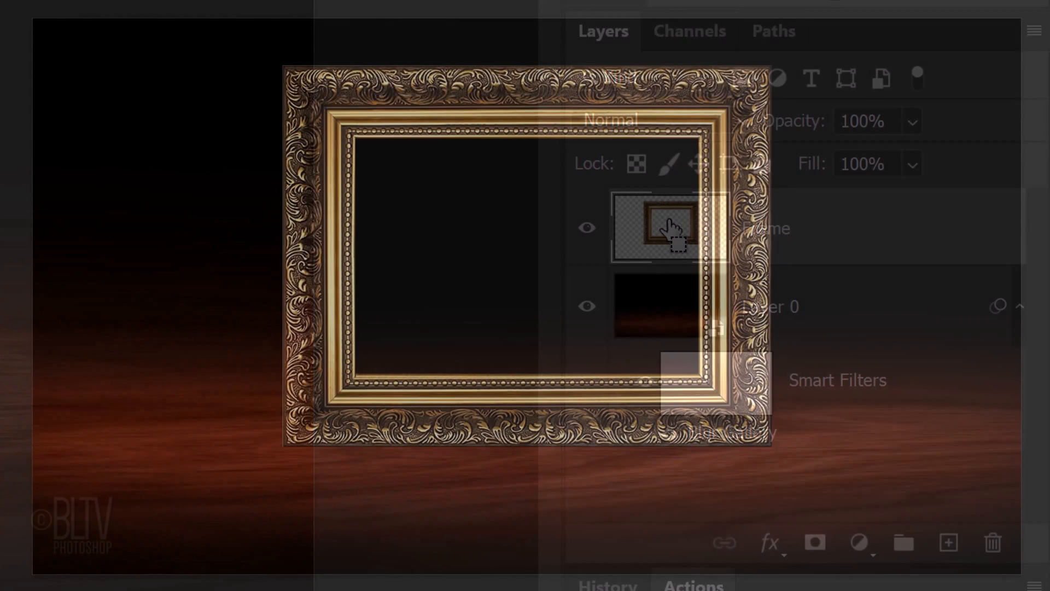
pyautogui.click(44, 281)
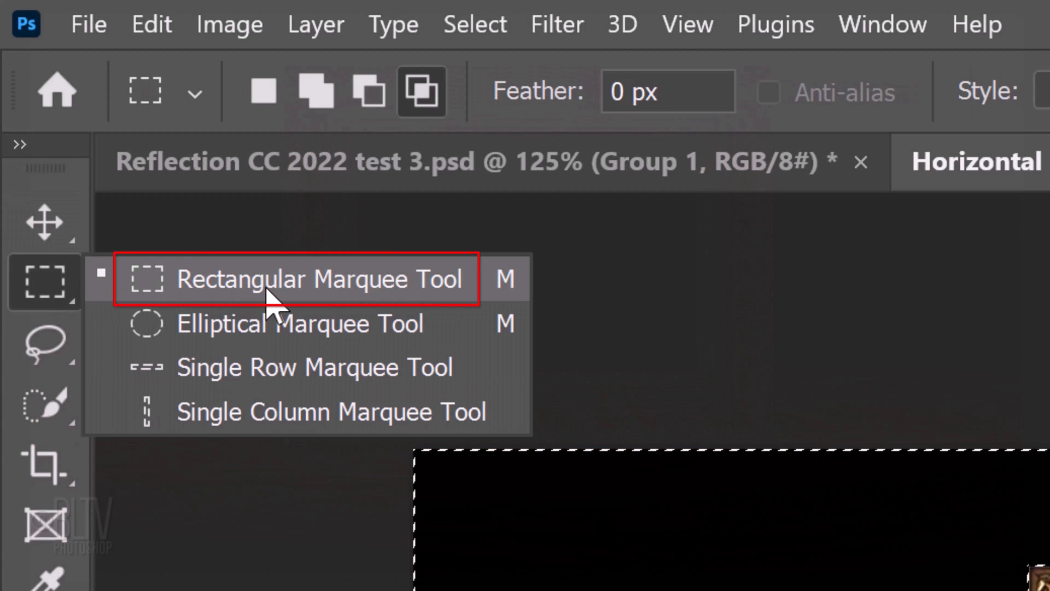
pyautogui.click(322, 279)
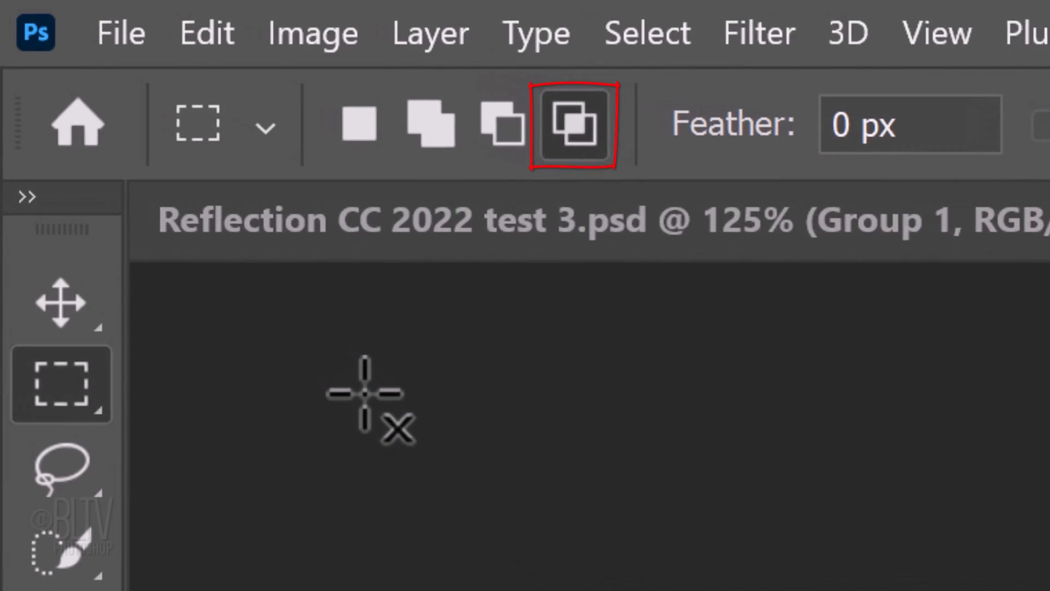
pyautogui.click(718, 68)
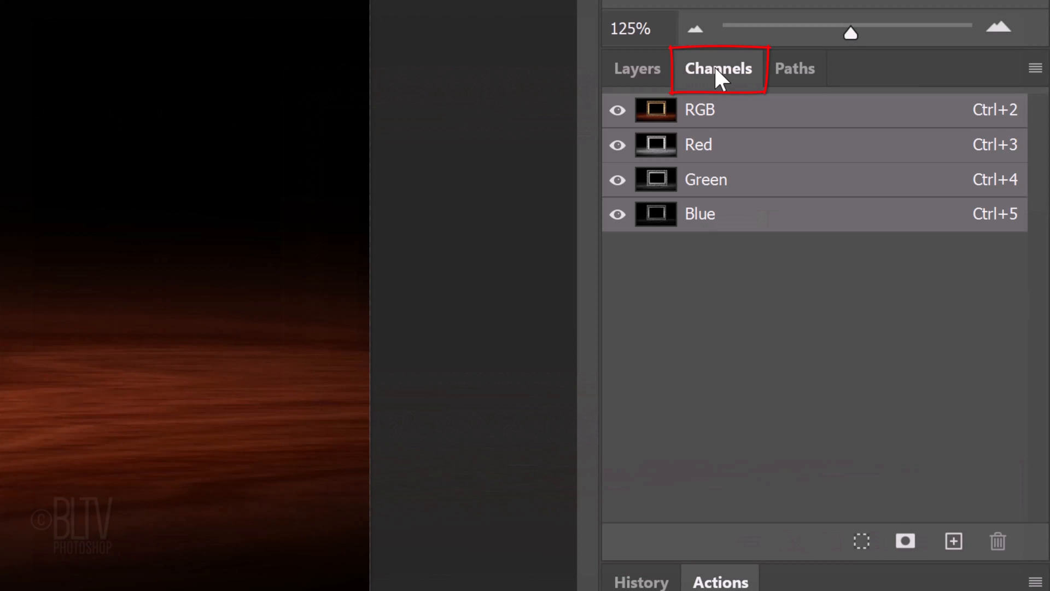
# Save the frame opening as an alpha channel named Inside Frame, hide its overlay and return to Layers
pyautogui.click(717, 68)
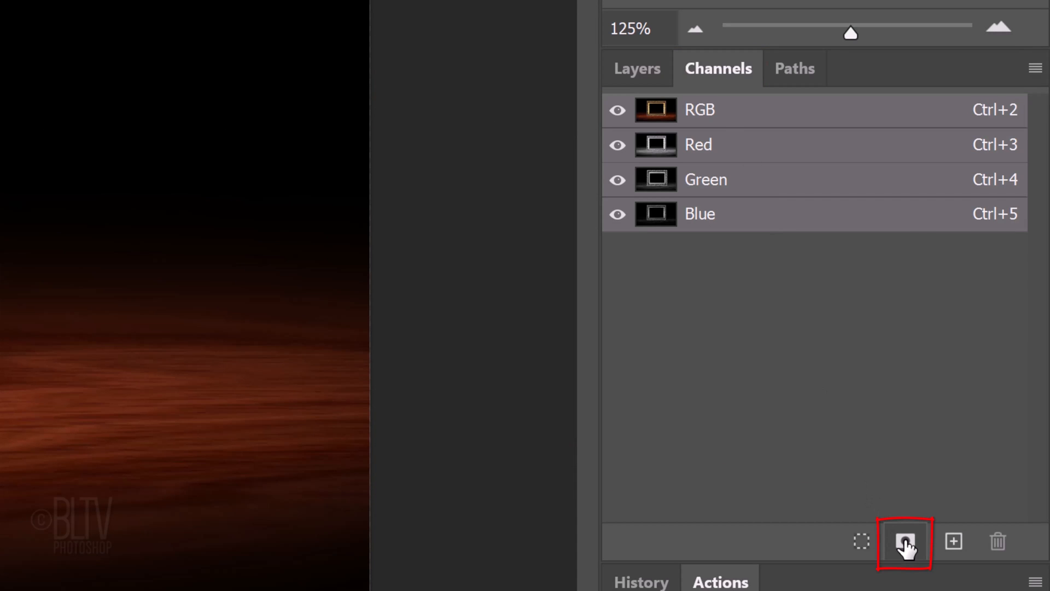
pyautogui.click(904, 543)
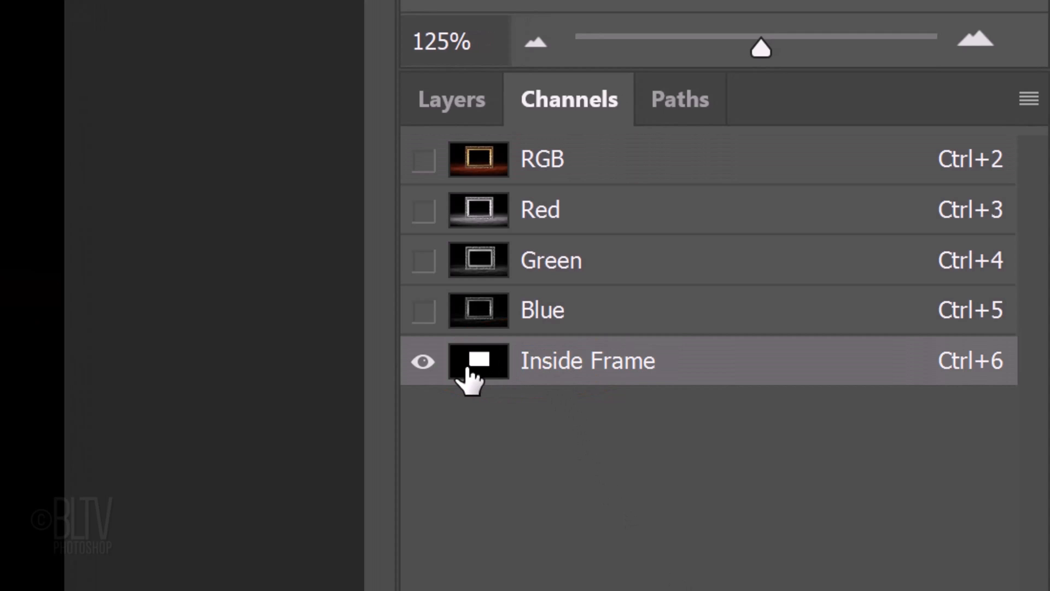
pyautogui.click(423, 158)
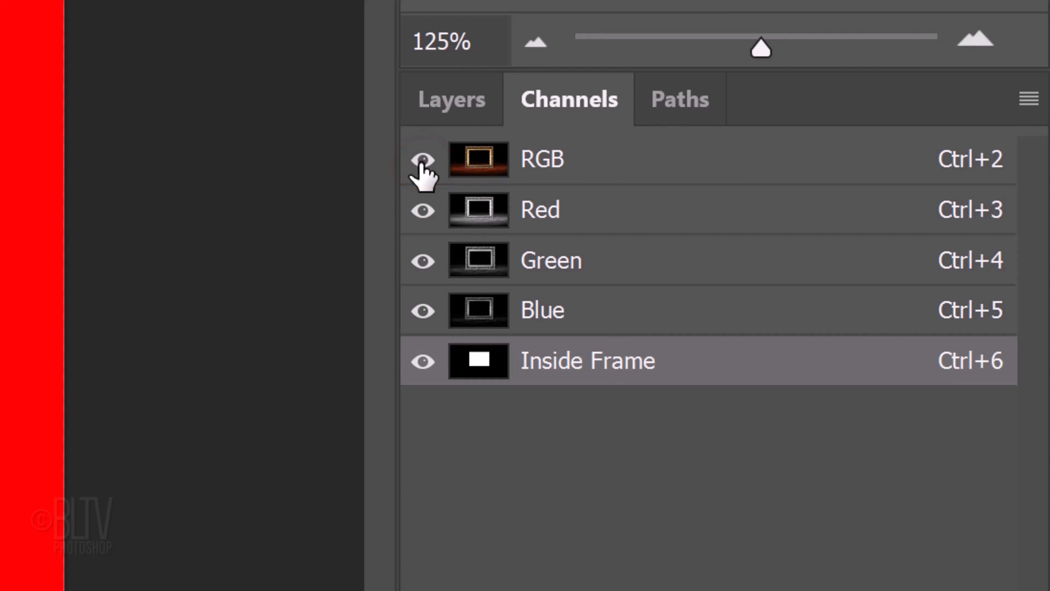
pyautogui.click(478, 159)
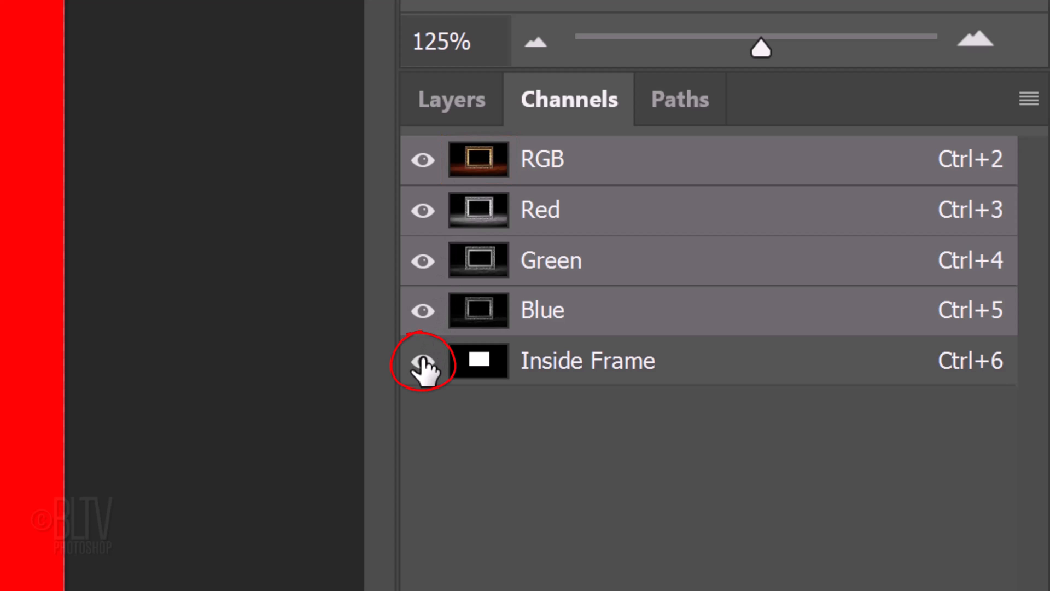
pyautogui.click(421, 360)
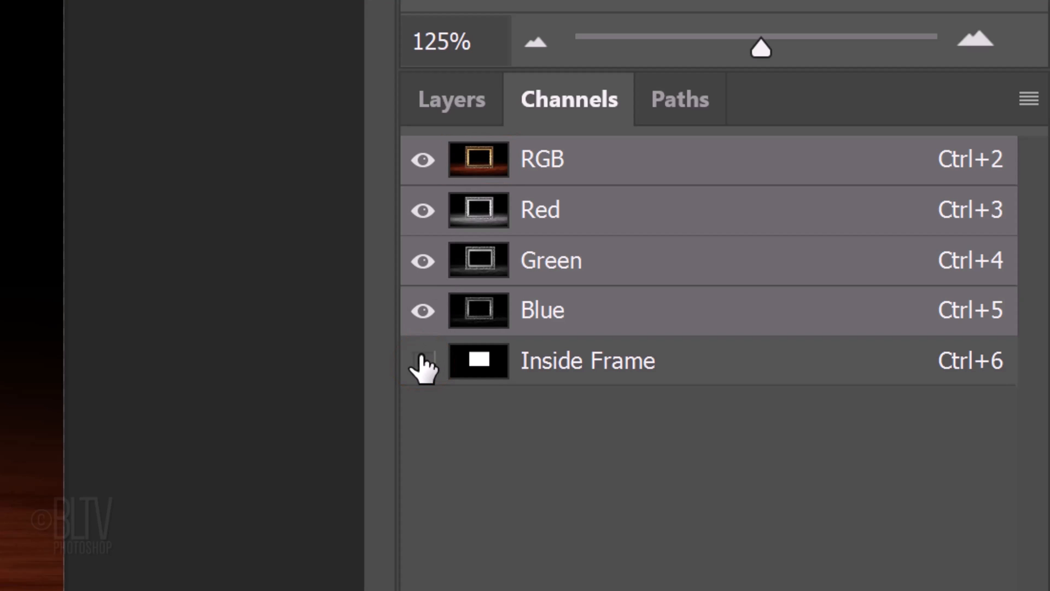
pyautogui.click(451, 100)
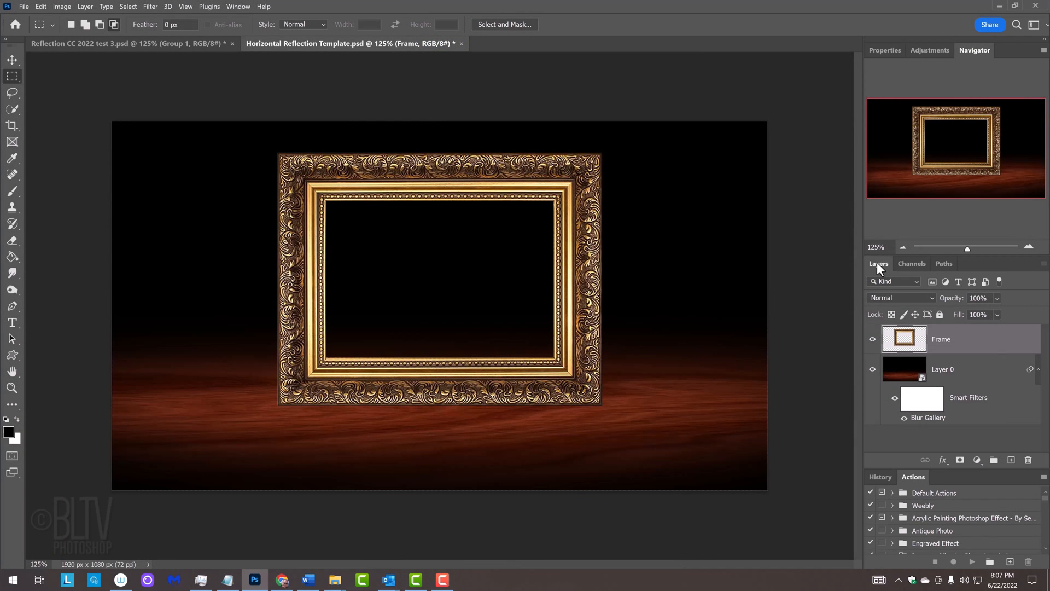
# Place the shutterstock portrait photo as an embedded smart object above the Frame layer
pyautogui.click(23, 6)
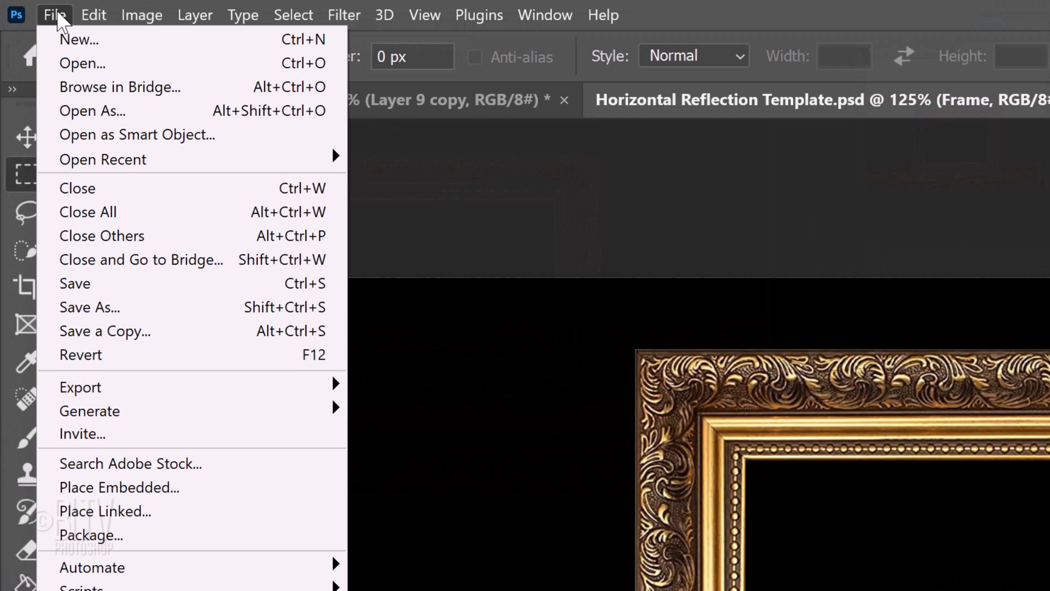
pyautogui.moveTo(119, 487)
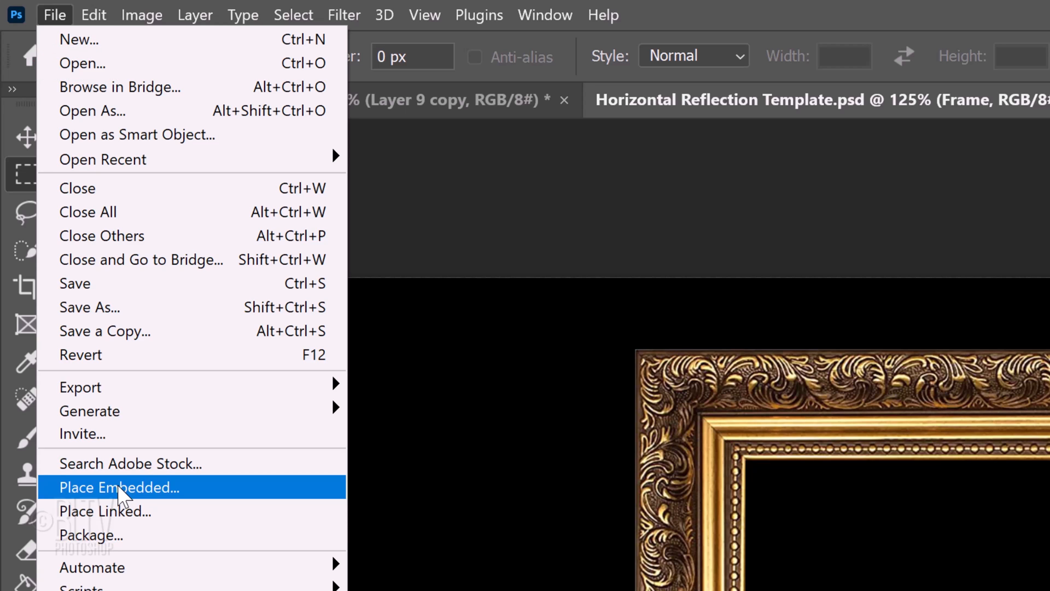
pyautogui.click(118, 487)
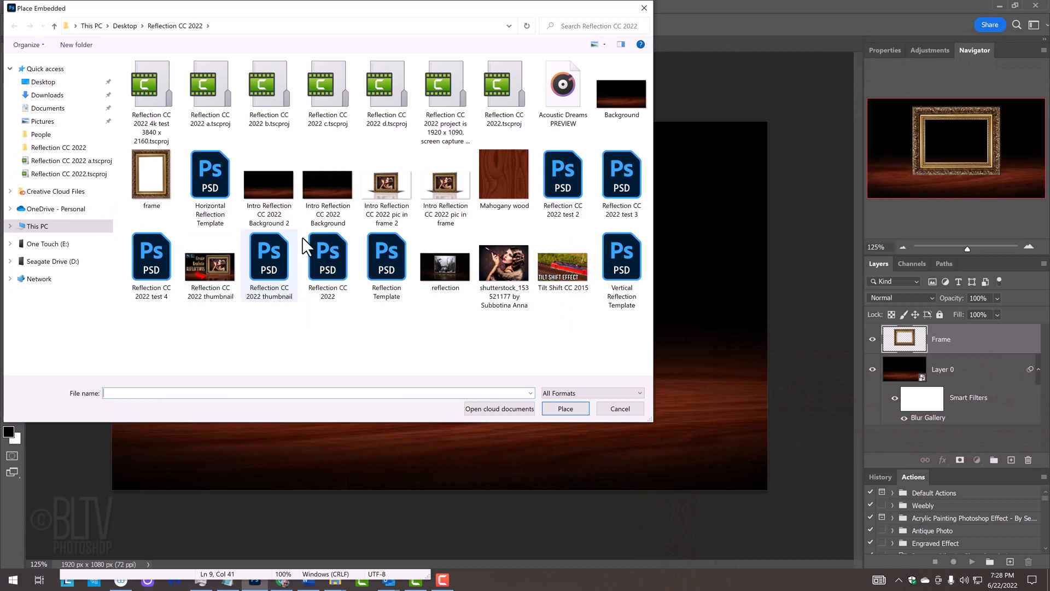
pyautogui.click(503, 262)
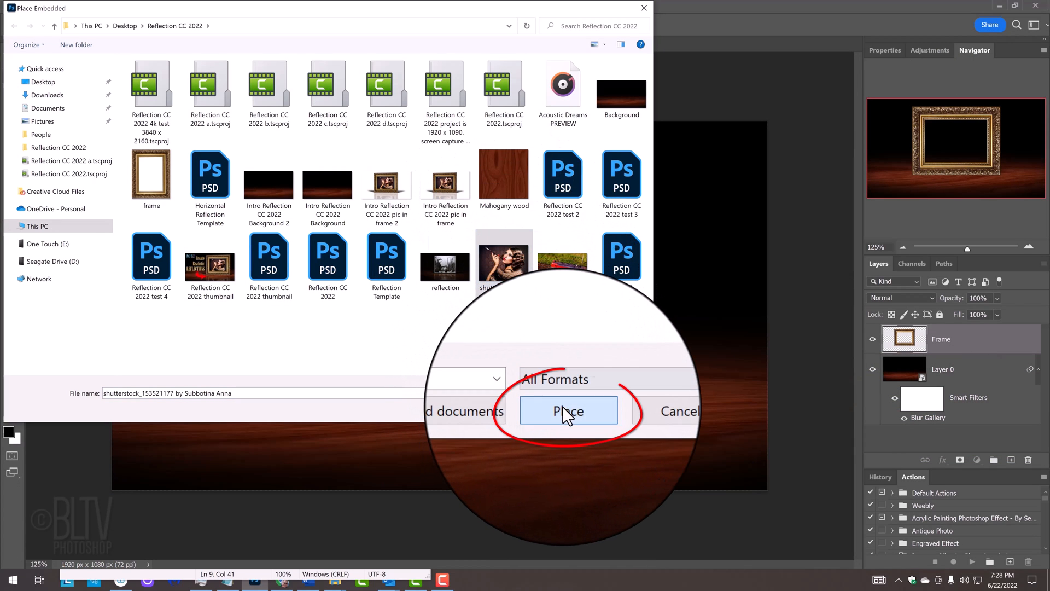
pyautogui.click(567, 410)
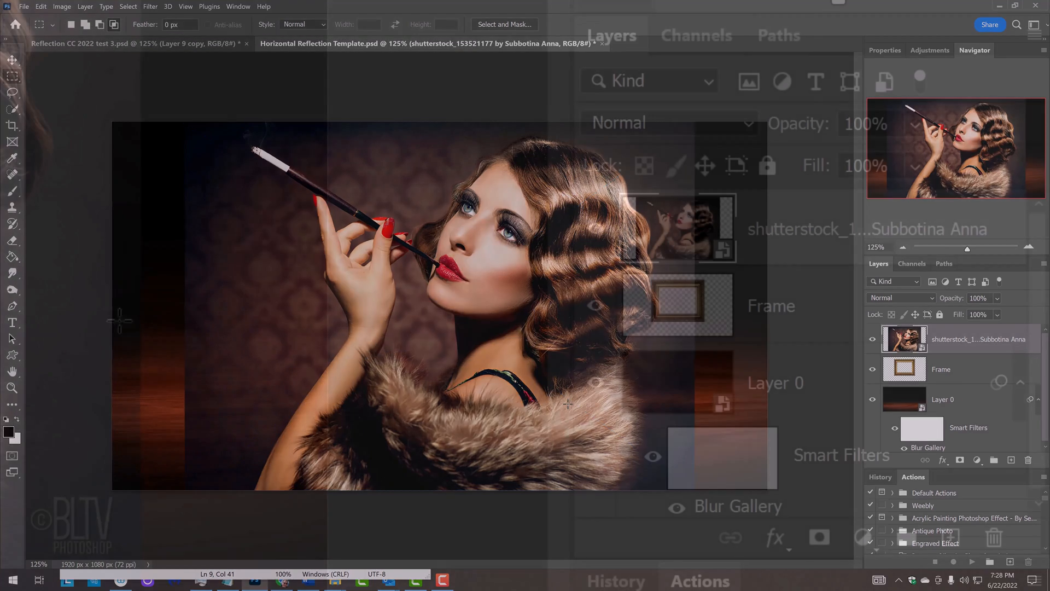
# Load the Inside Frame channel as a selection and mask the portrait layer with it
pyautogui.click(697, 35)
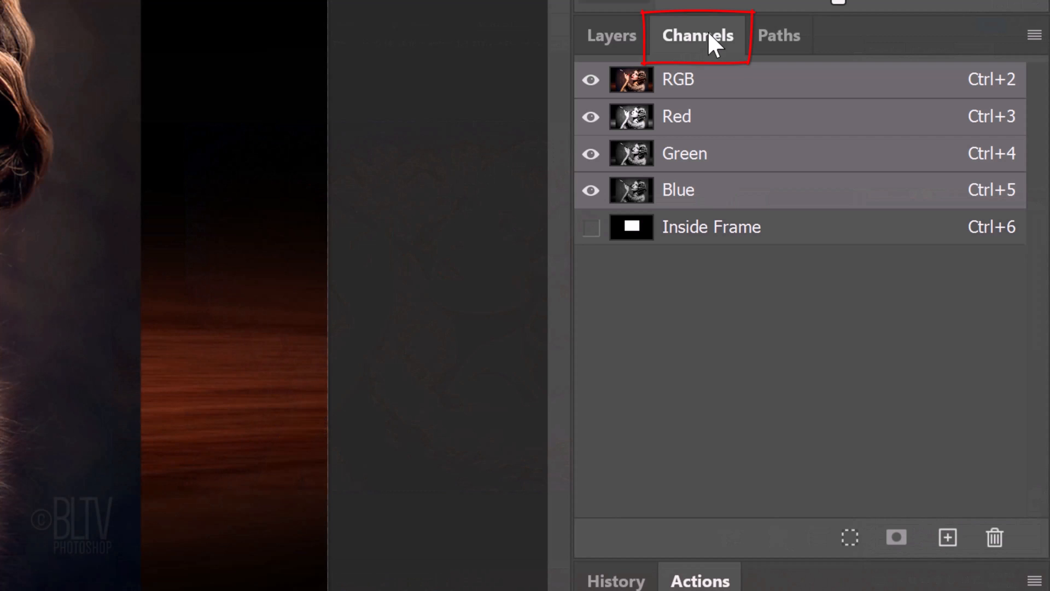
pyautogui.click(630, 227)
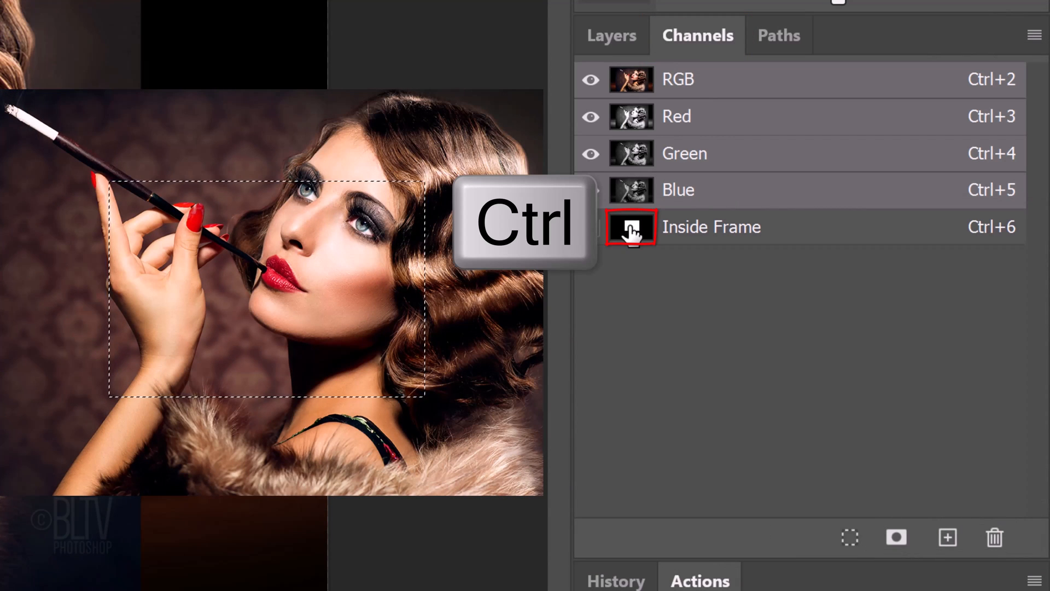
pyautogui.click(611, 35)
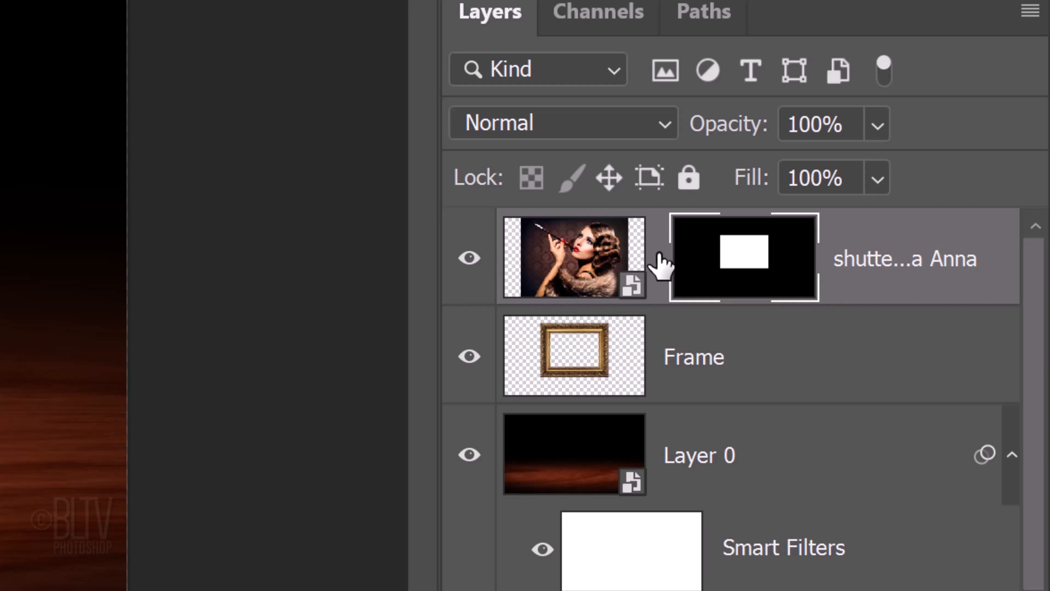
pyautogui.click(572, 258)
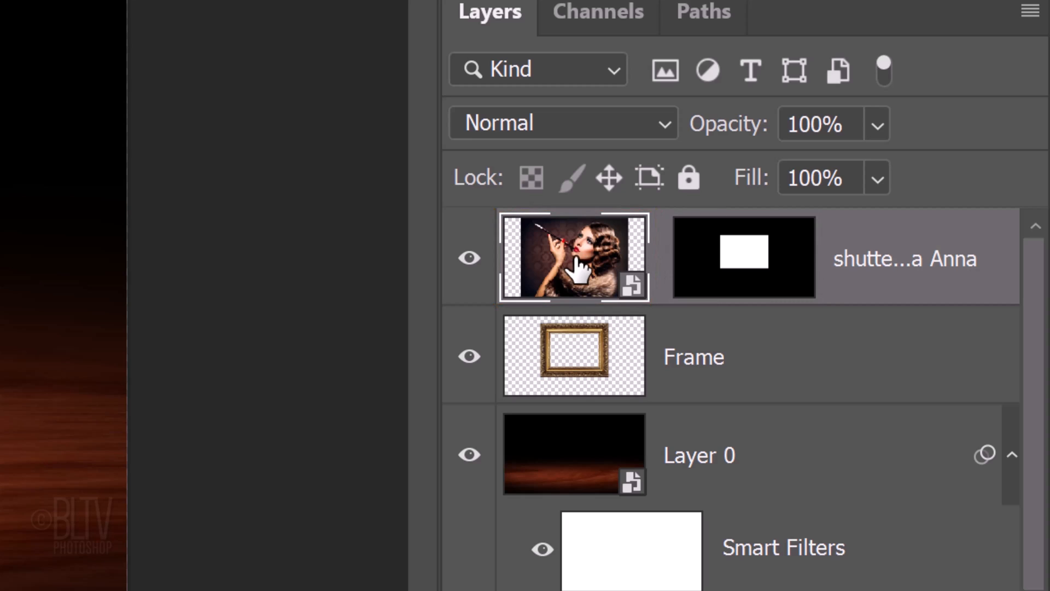
# Free-transform the portrait, scaling it down from its centre to fit the frame opening
pyautogui.press('ctrl+t')
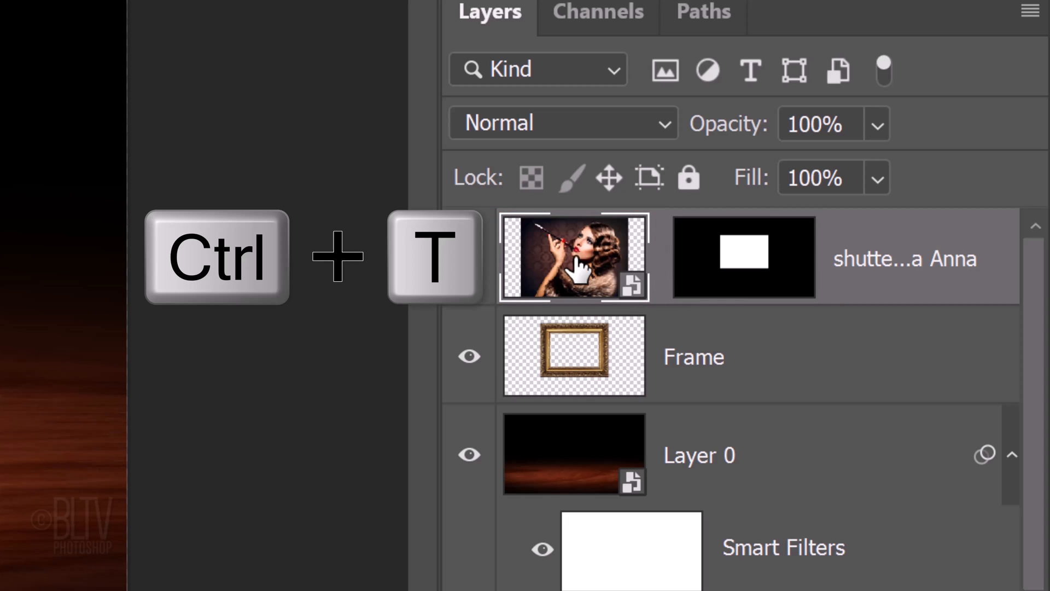
pyautogui.press('Ctrl+T')
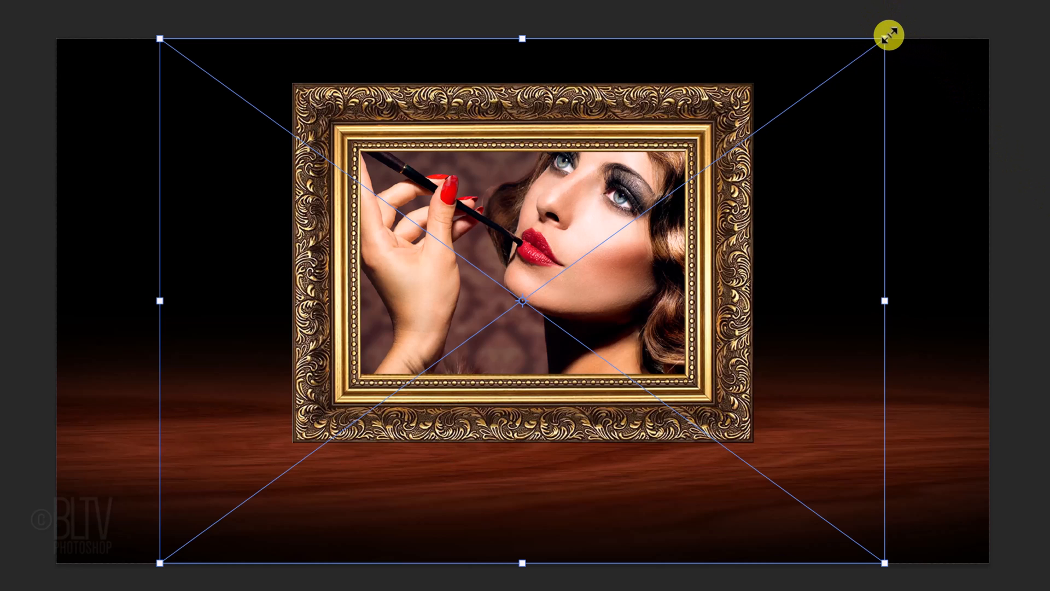
pyautogui.press('alt')
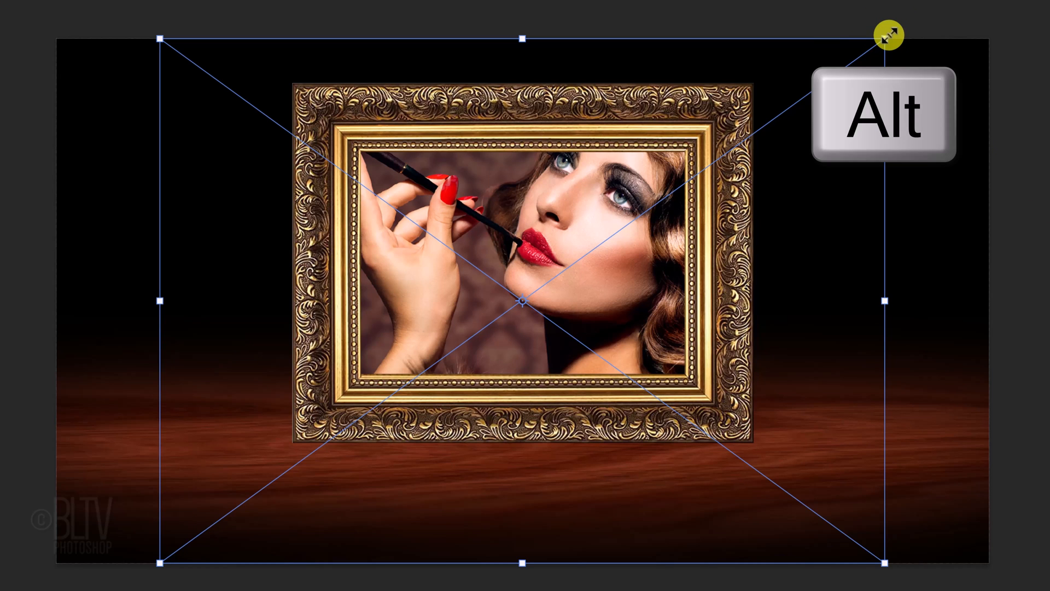
pyautogui.moveTo(888, 35); pyautogui.dragTo(641, 216)
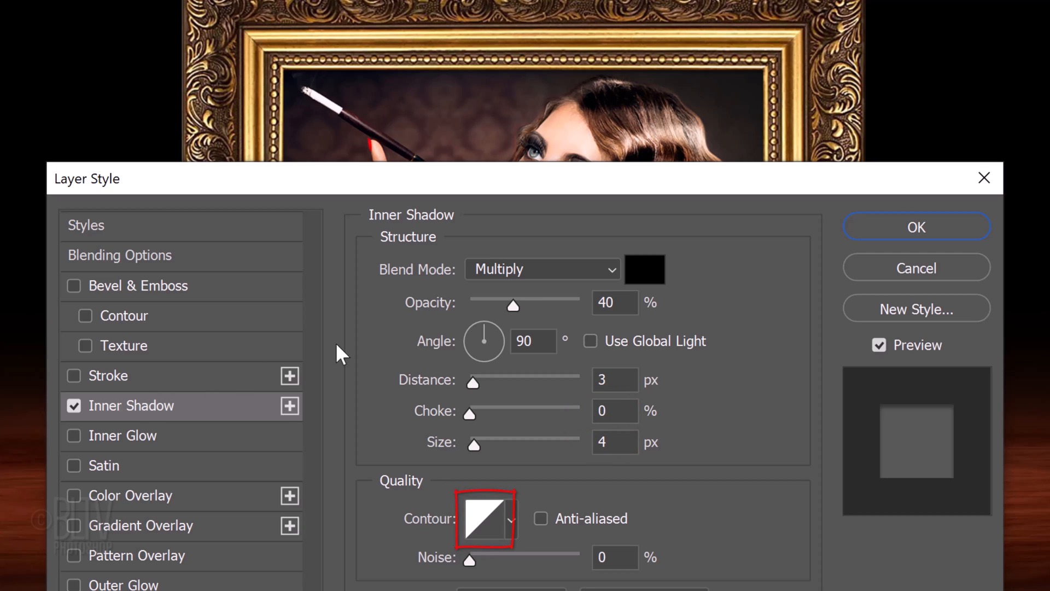
# Choose an edge contour for the portrait's Inner Shadow at 40% opacity, 90°, 3 px distance, 4 px size
pyautogui.click(916, 226)
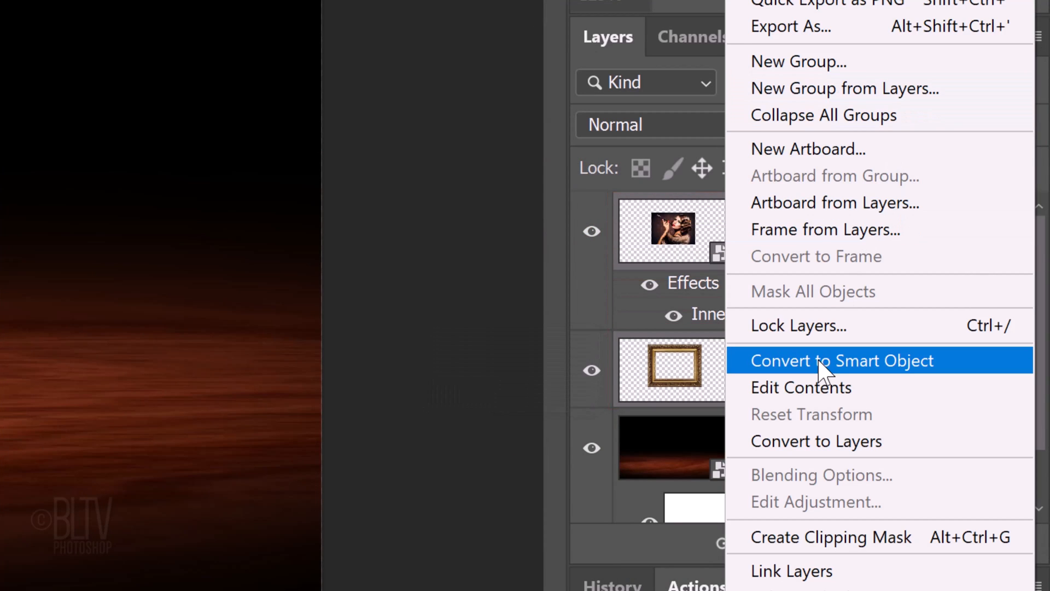
# Merge portrait and Frame into one smart object and duplicate it with Ctrl+J
pyautogui.click(843, 360)
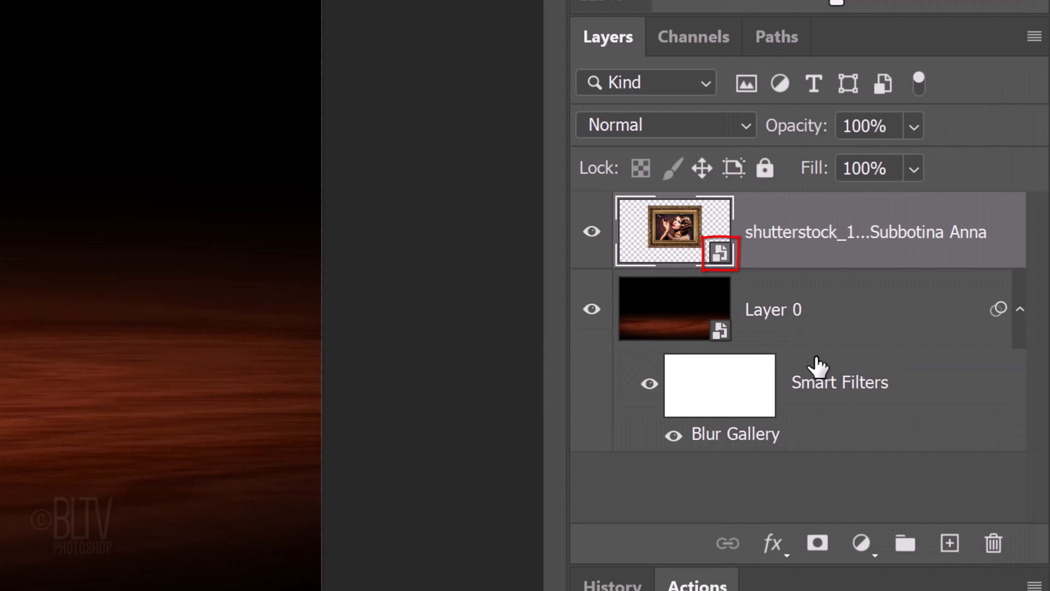
pyautogui.press('ctrl+j')
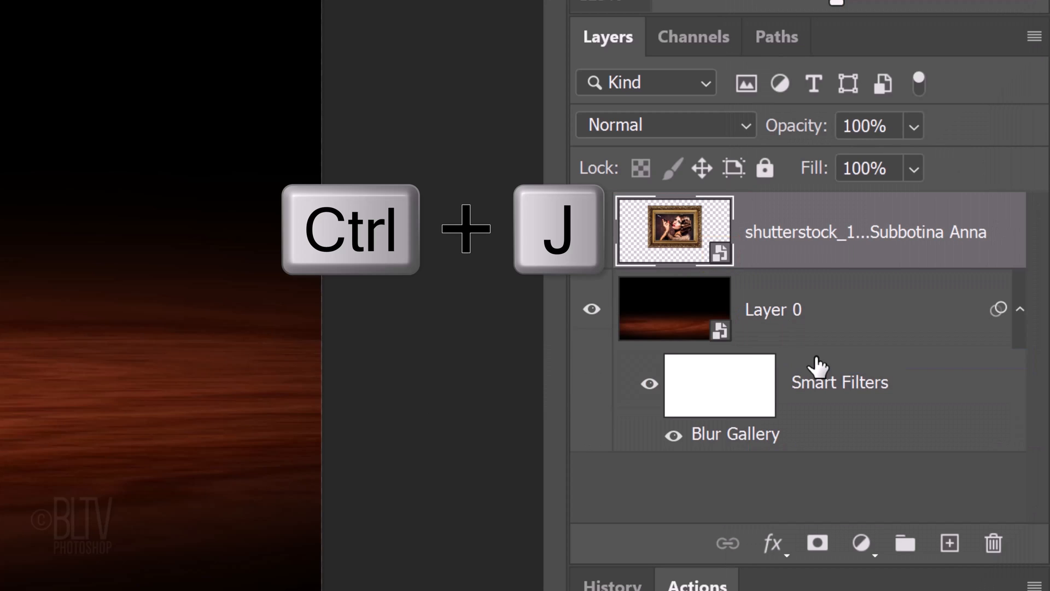
pyautogui.press('ctrl+j')
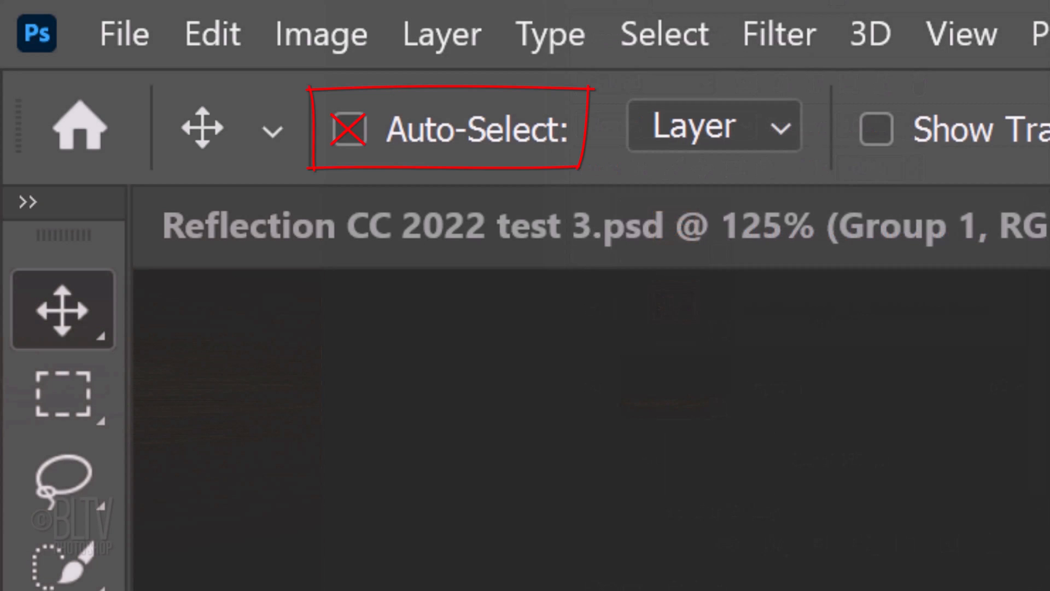
# Turn off Auto-Select on the Move tool before flipping the lower copy as a reflection
pyautogui.click(348, 129)
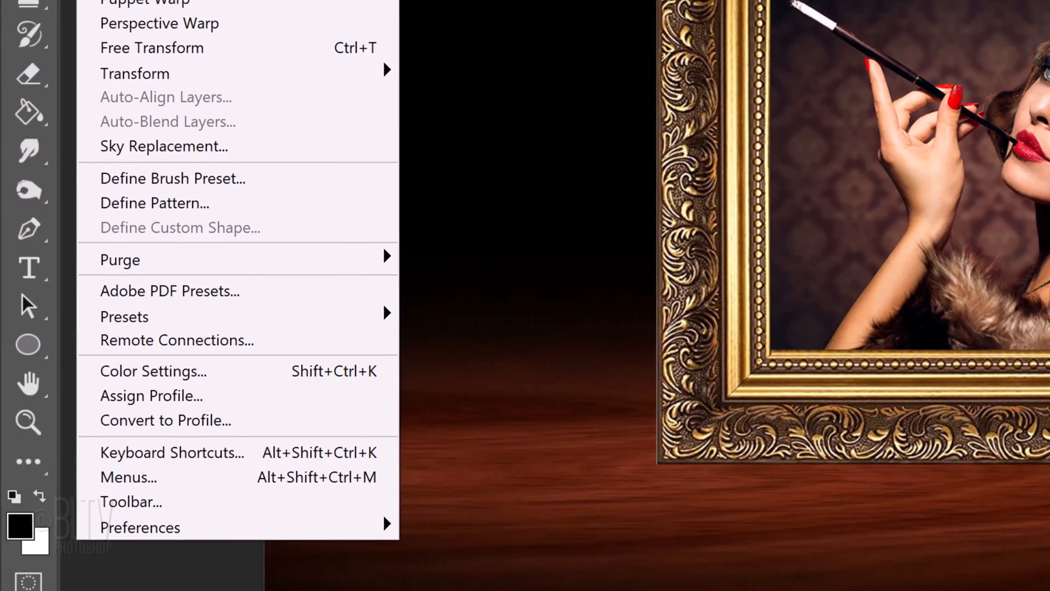
pyautogui.moveTo(134, 73)
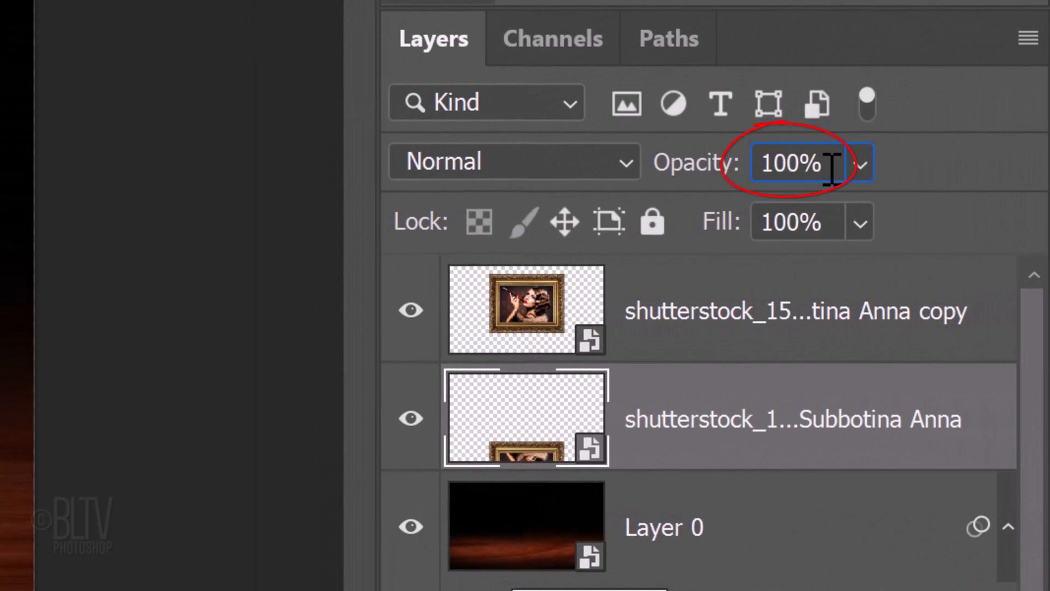
# Set the reflection to 30% opacity and apply a 28 px Tilt-Shift blur
pyautogui.write('30')
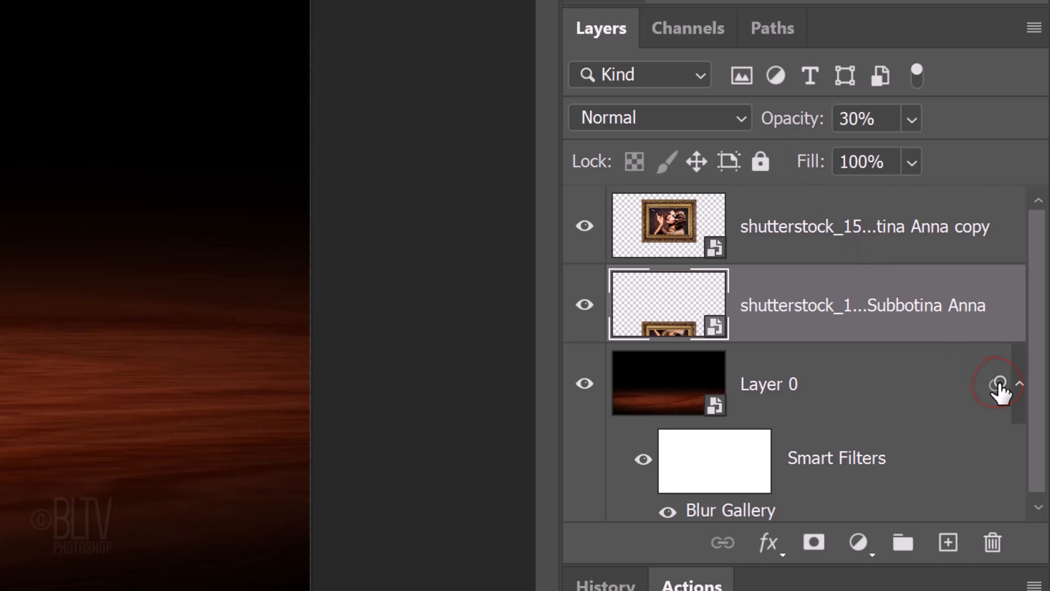
pyautogui.press('alt')
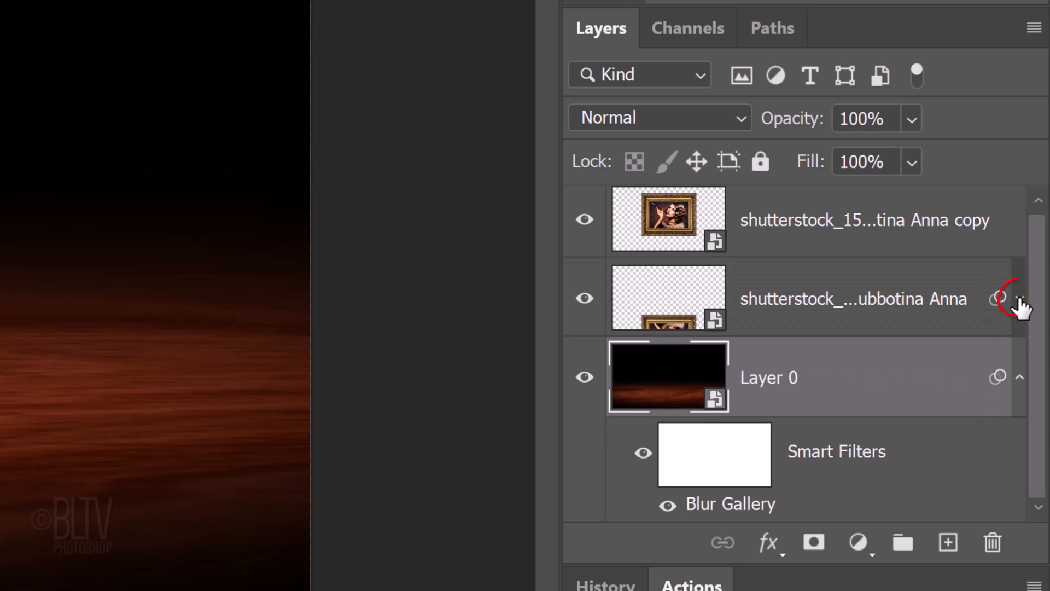
pyautogui.click(1019, 297)
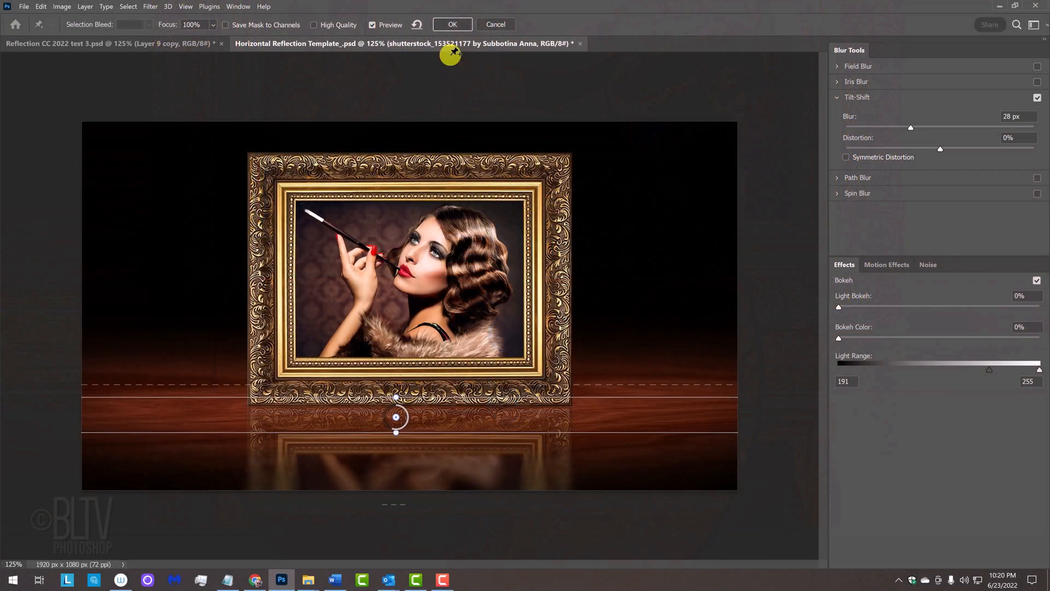
pyautogui.click(451, 24)
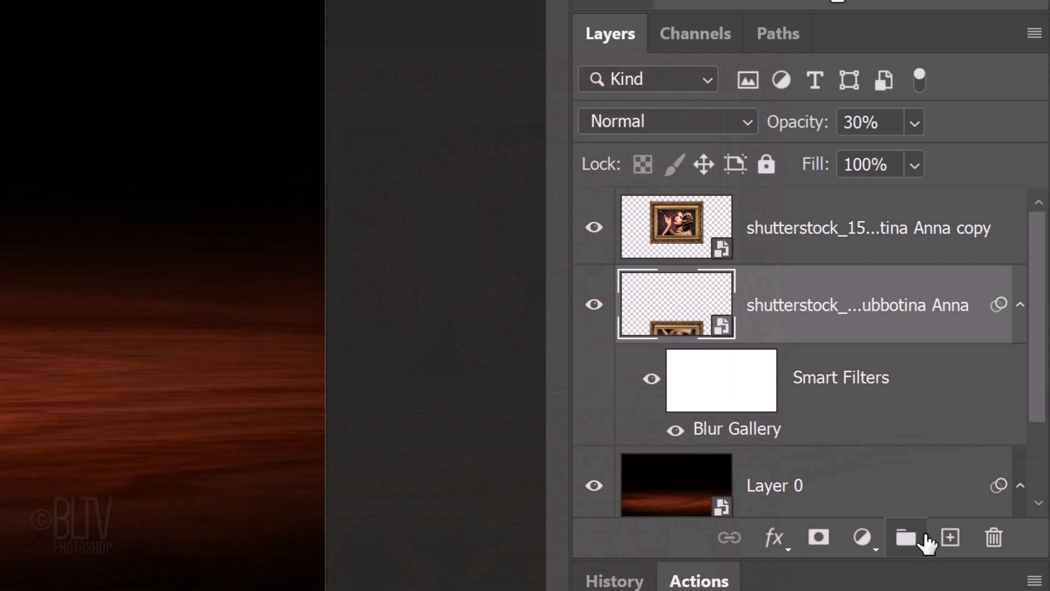
# Add a new layer named Shadow beneath the reflection
pyautogui.click(950, 538)
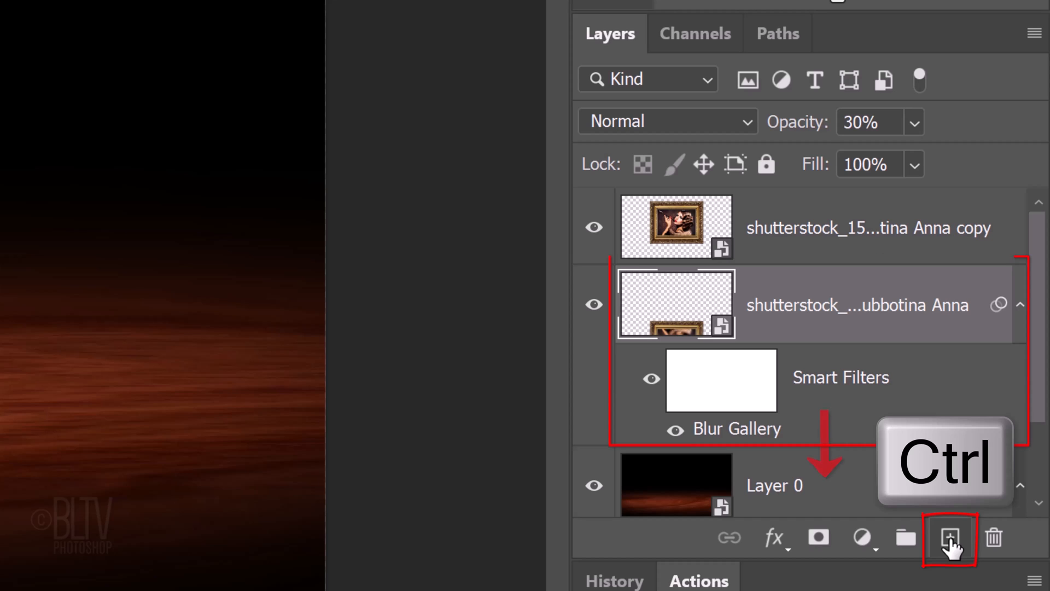
pyautogui.click(950, 539)
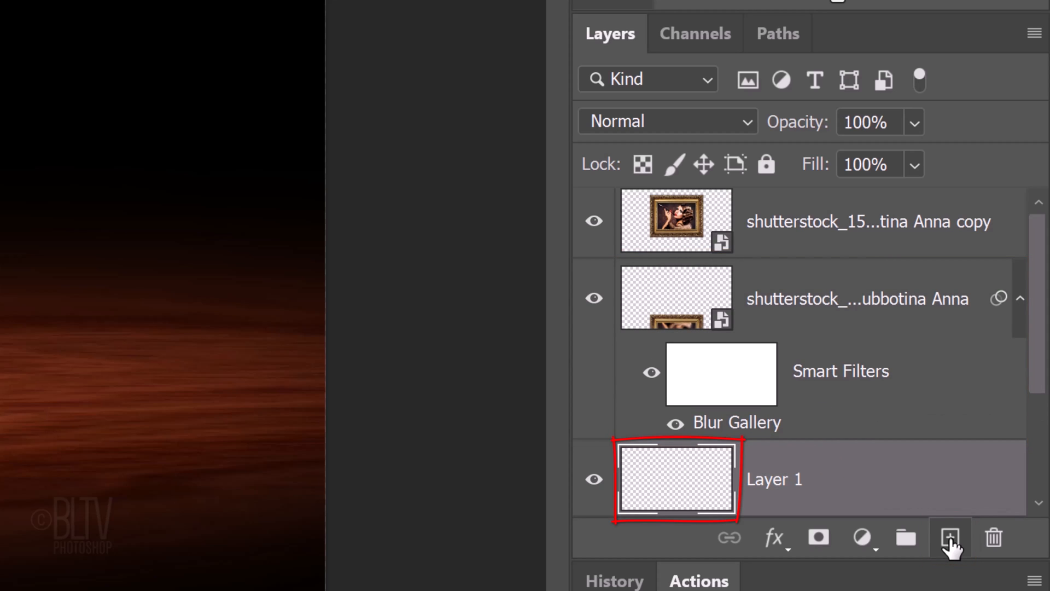
pyautogui.write('Shadow')
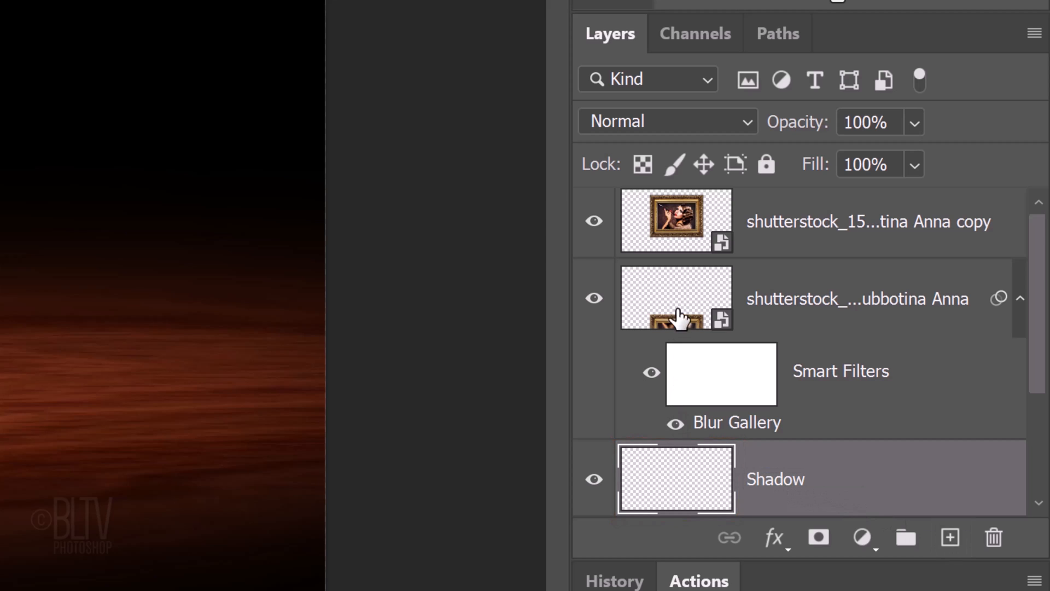
pyautogui.click(677, 221)
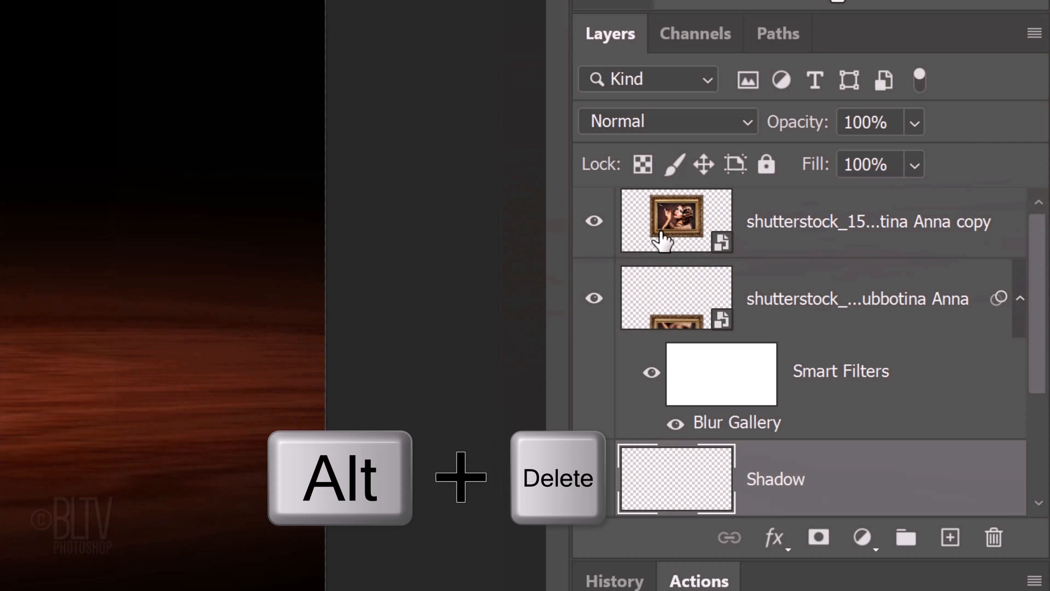
# Fill the frame-shaped selection on Shadow with black and deselect
pyautogui.press('alt+Delete')
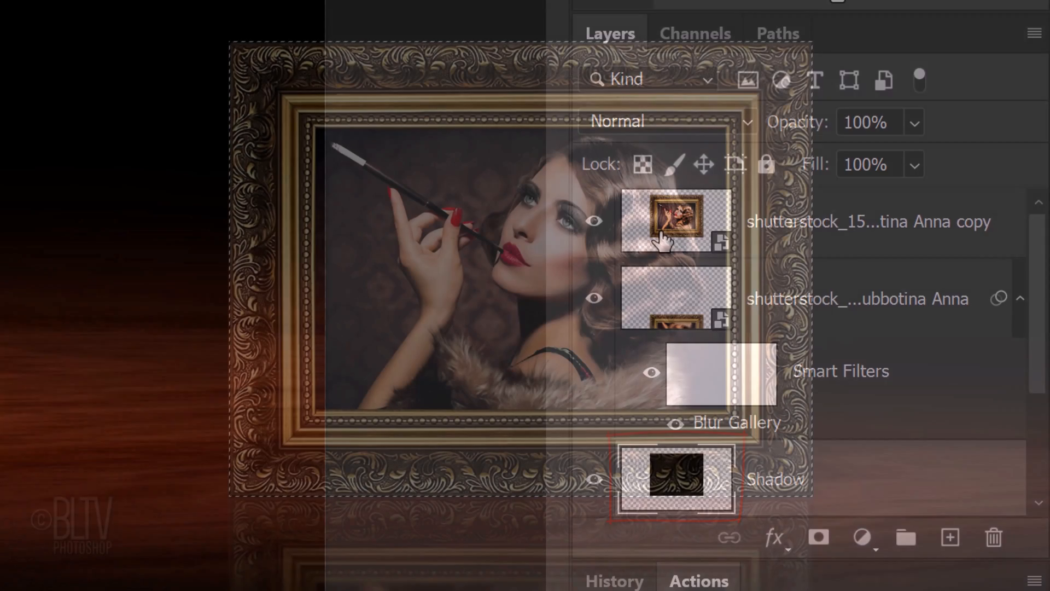
pyautogui.press('ctrl+d')
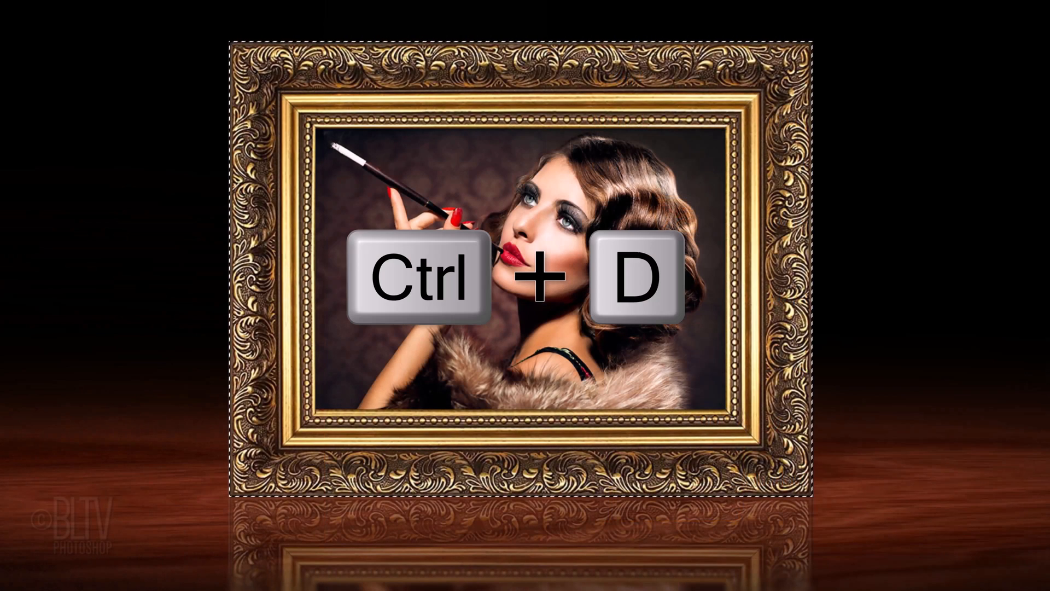
pyautogui.press('ctrl+d')
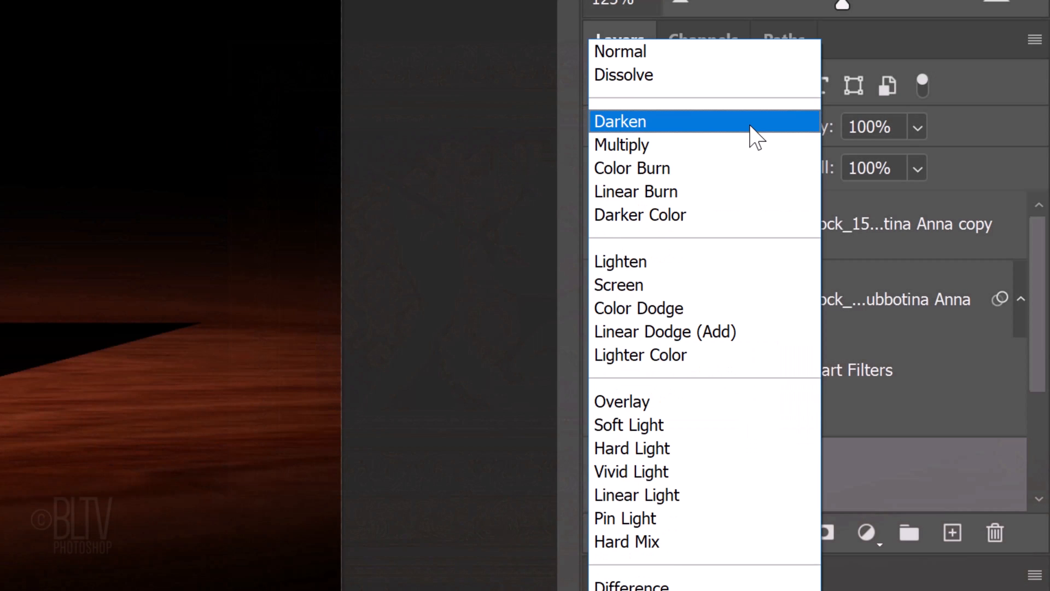
pyautogui.moveTo(636, 180)
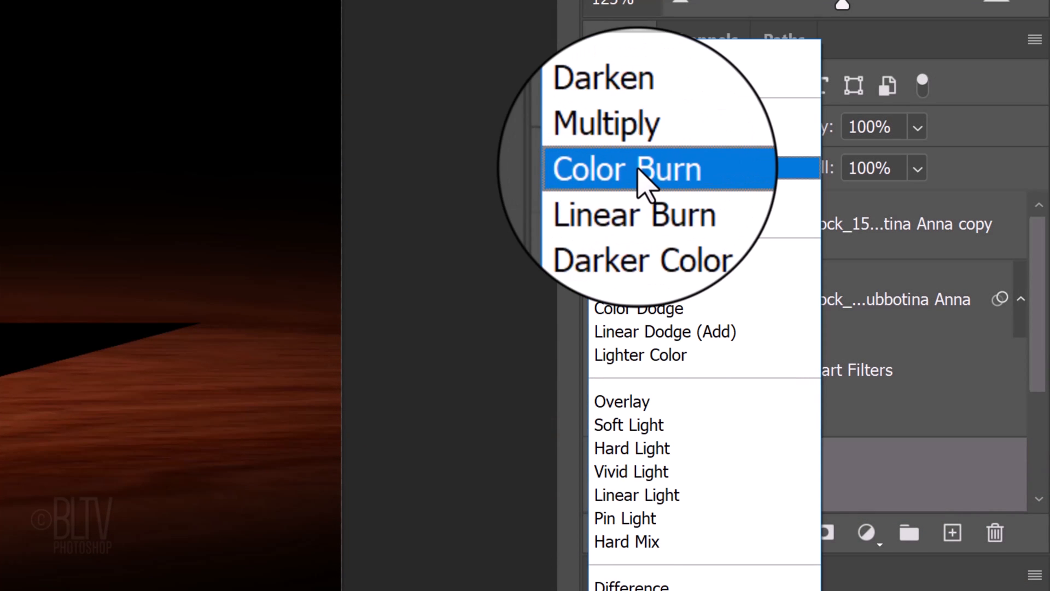
# Blend the Shadow layer in Color Burn at 60% and soften it with a 2 px Gaussian blur
pyautogui.click(626, 169)
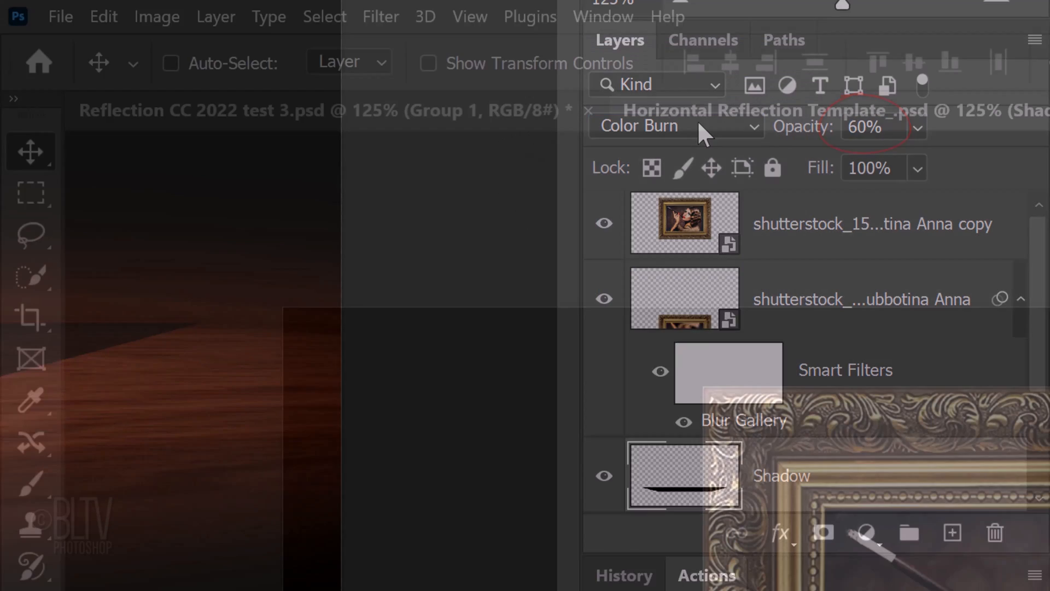
pyautogui.click(380, 16)
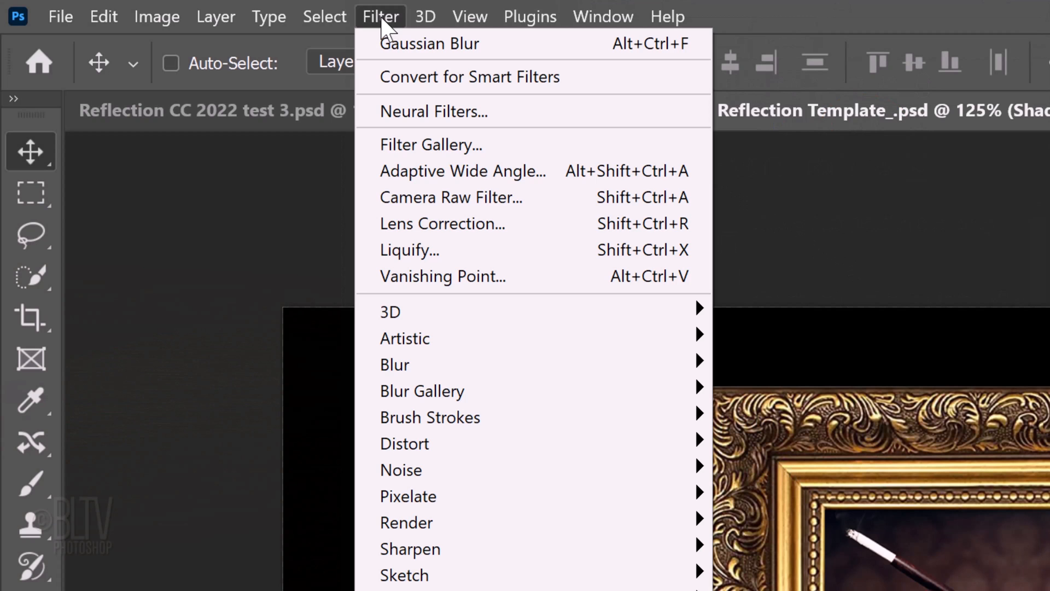
pyautogui.moveTo(395, 364)
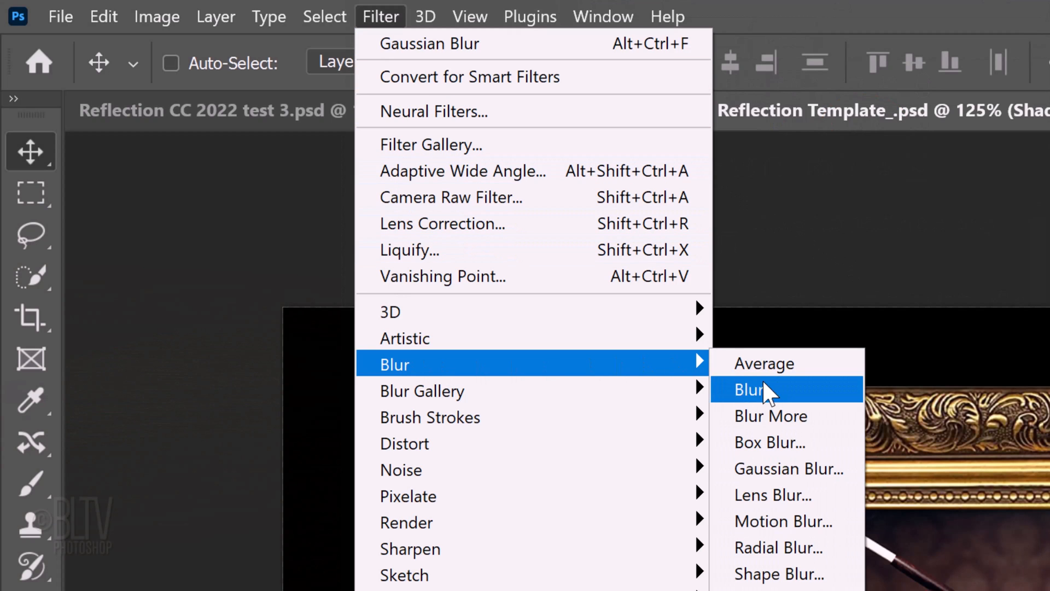
pyautogui.click(789, 470)
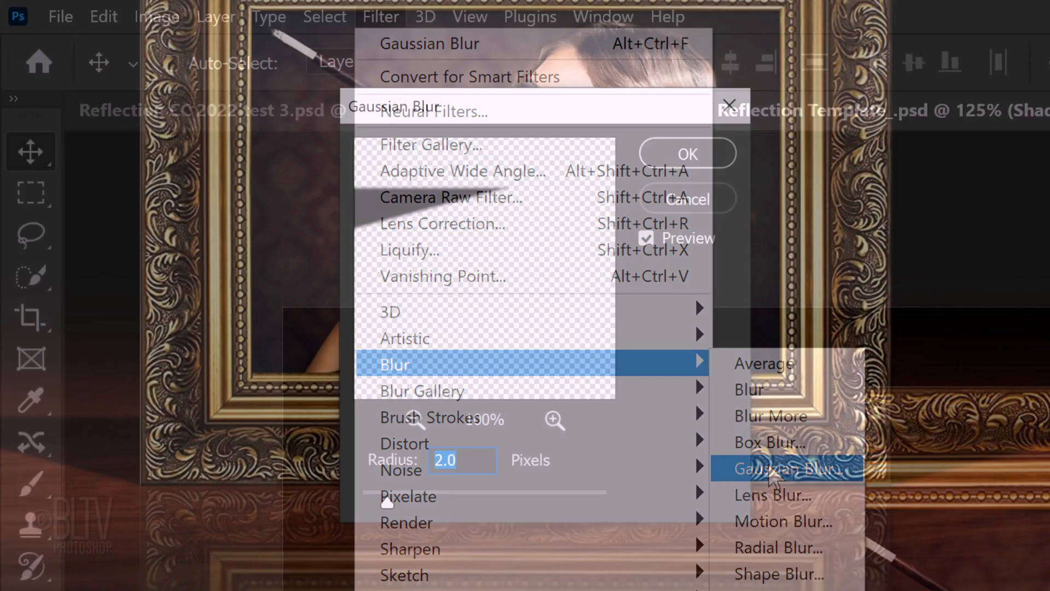
pyautogui.click(787, 469)
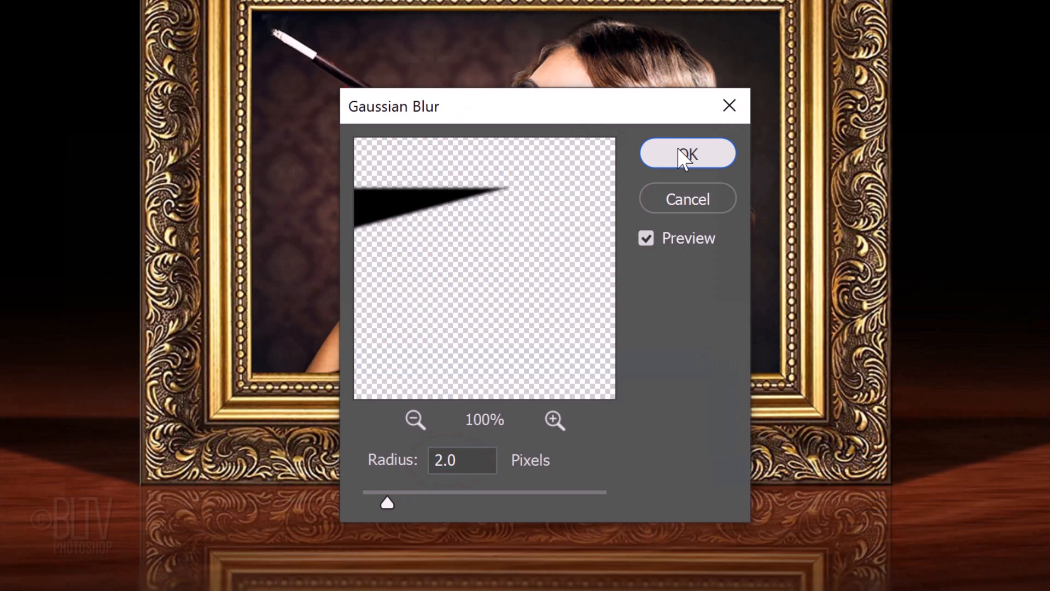
pyautogui.click(688, 153)
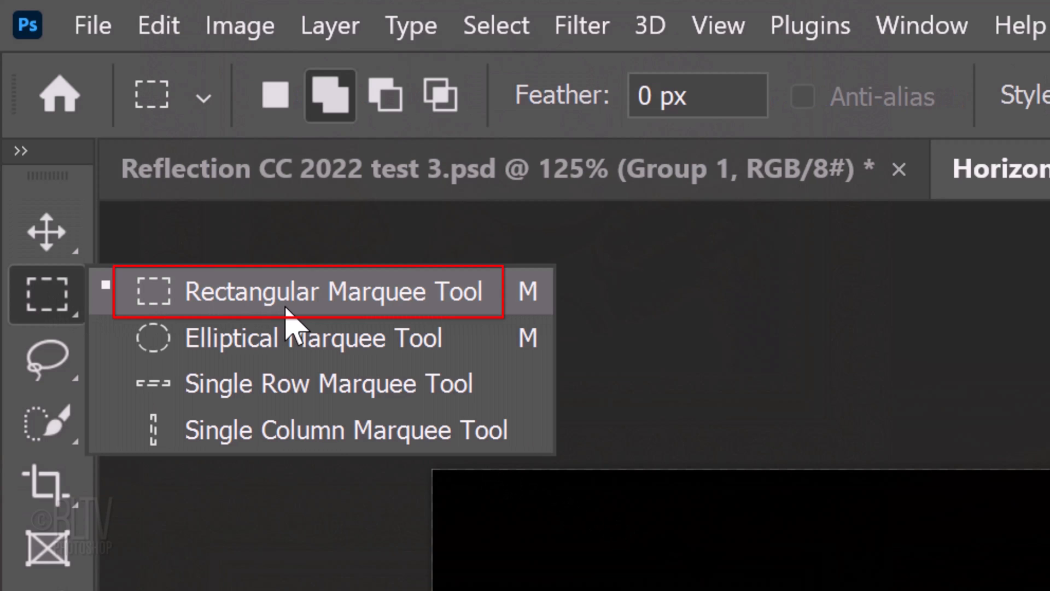
# Marquee-select the shadow band and feather its edges
pyautogui.click(309, 291)
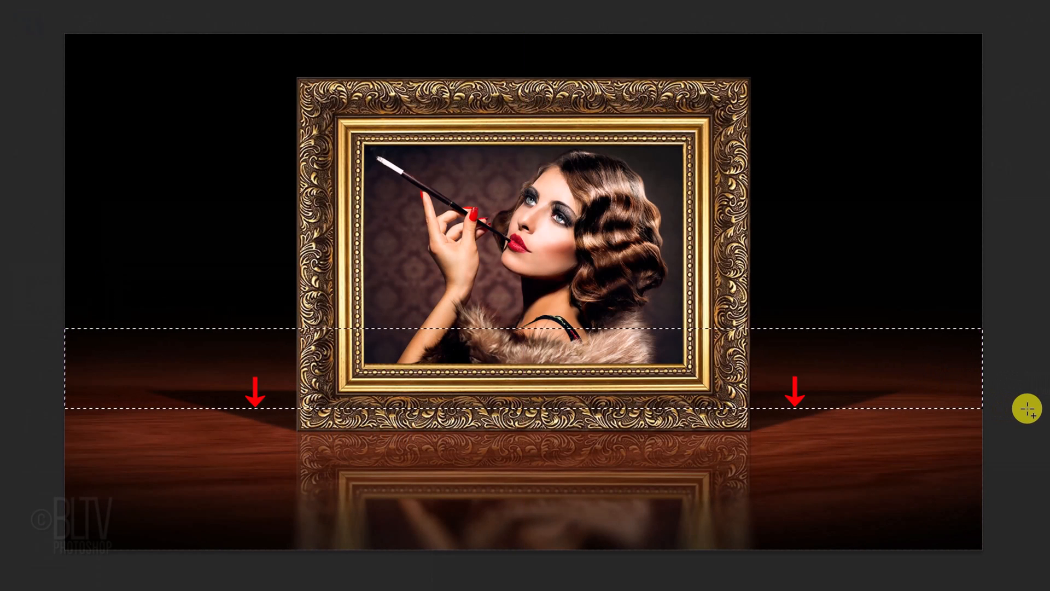
pyautogui.click(293, 14)
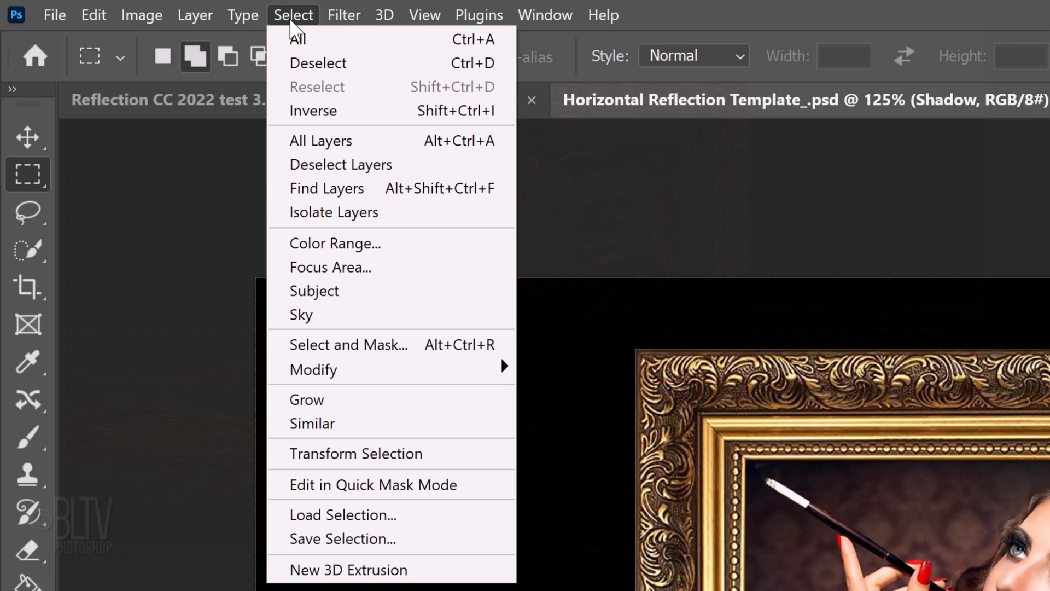
pyautogui.moveTo(314, 369)
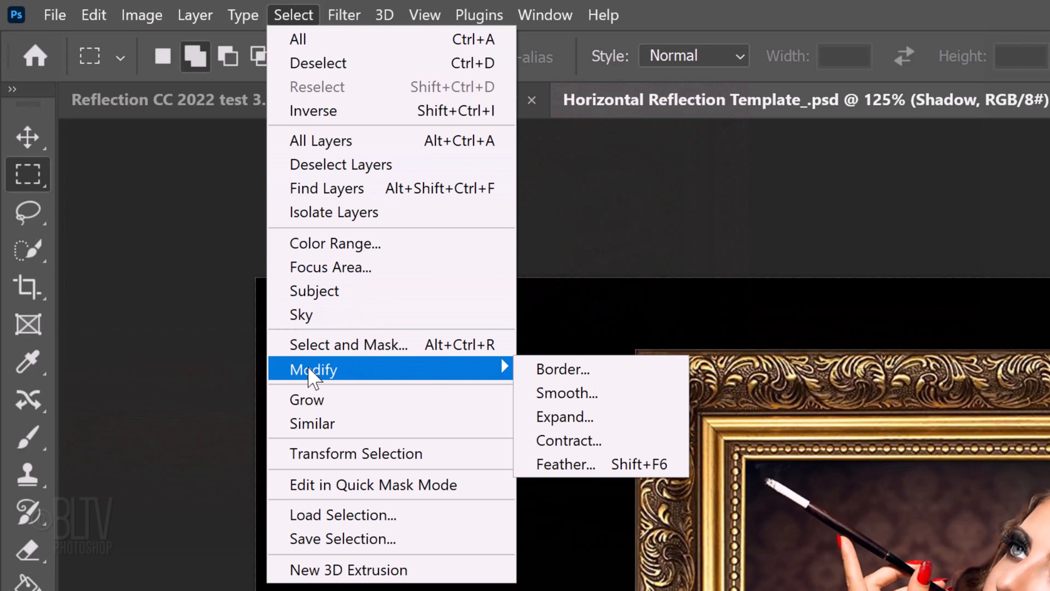
pyautogui.moveTo(576, 464)
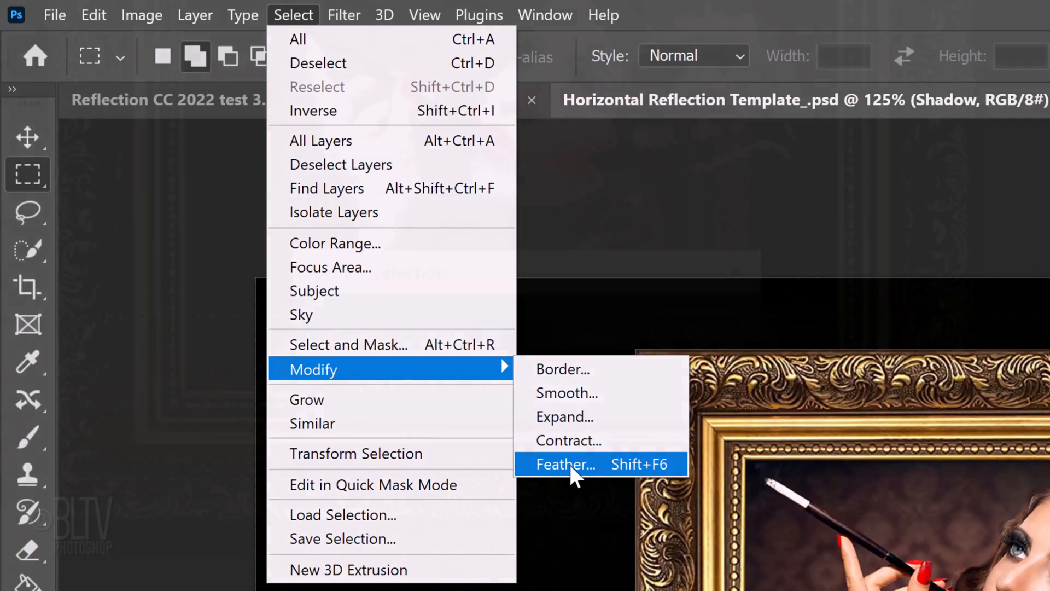
pyautogui.click(564, 464)
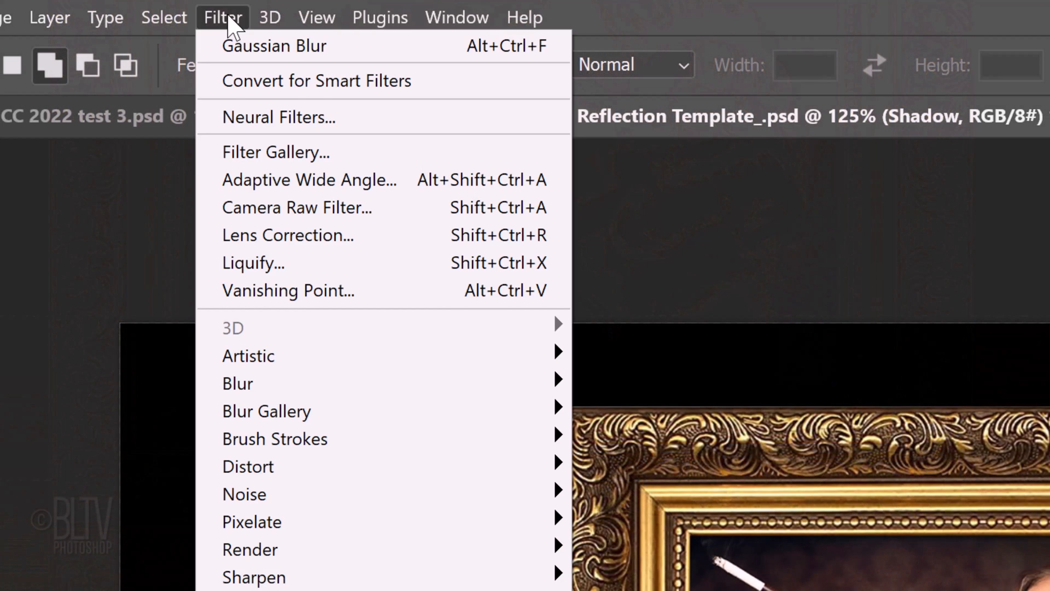
pyautogui.moveTo(238, 383)
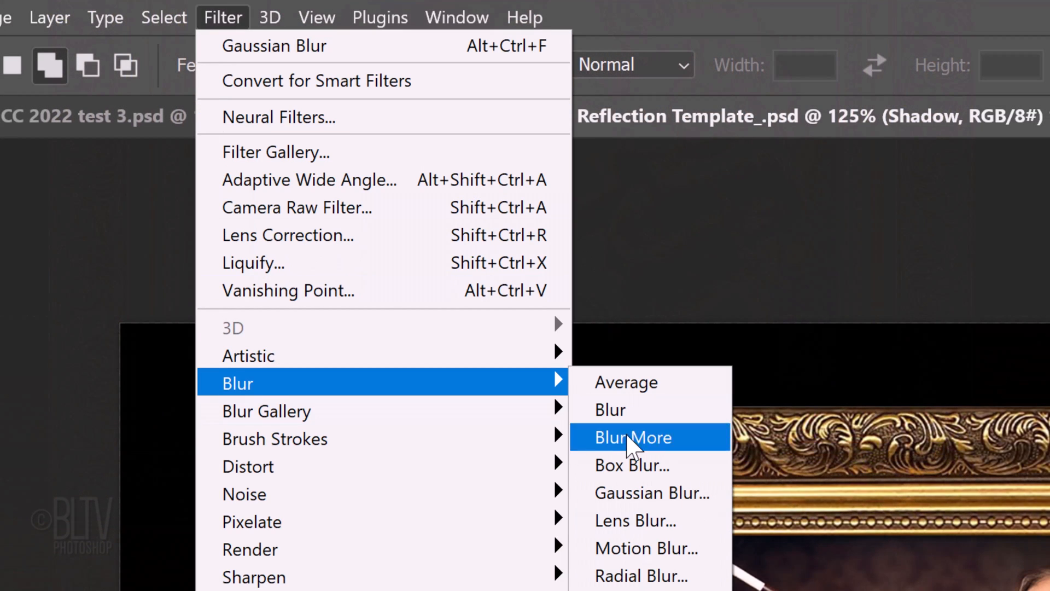
# Apply a 20 px Gaussian blur inside the feathered shadow strip
pyautogui.click(651, 493)
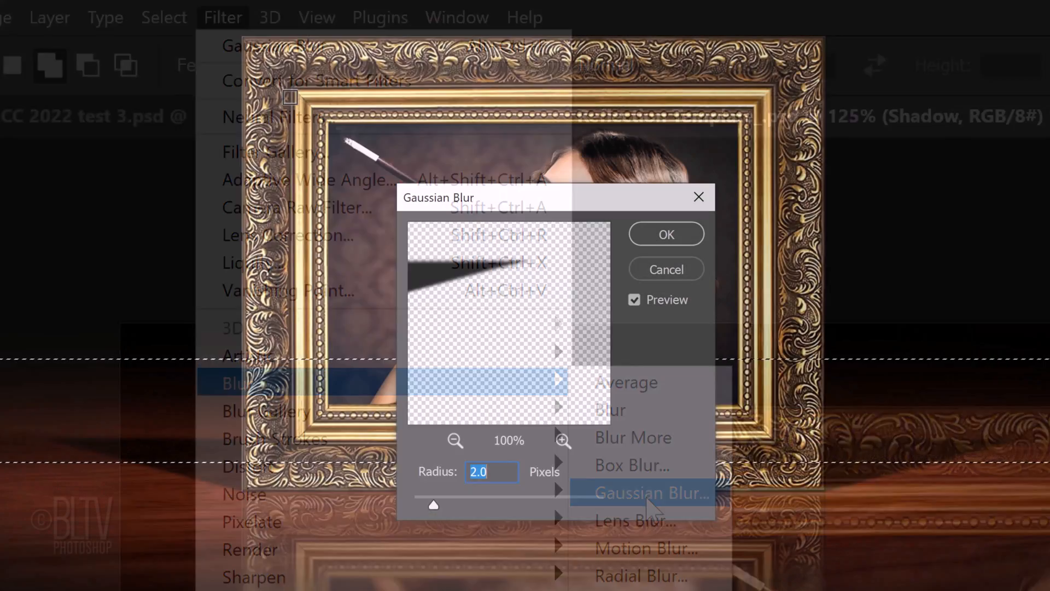
pyautogui.write('20')
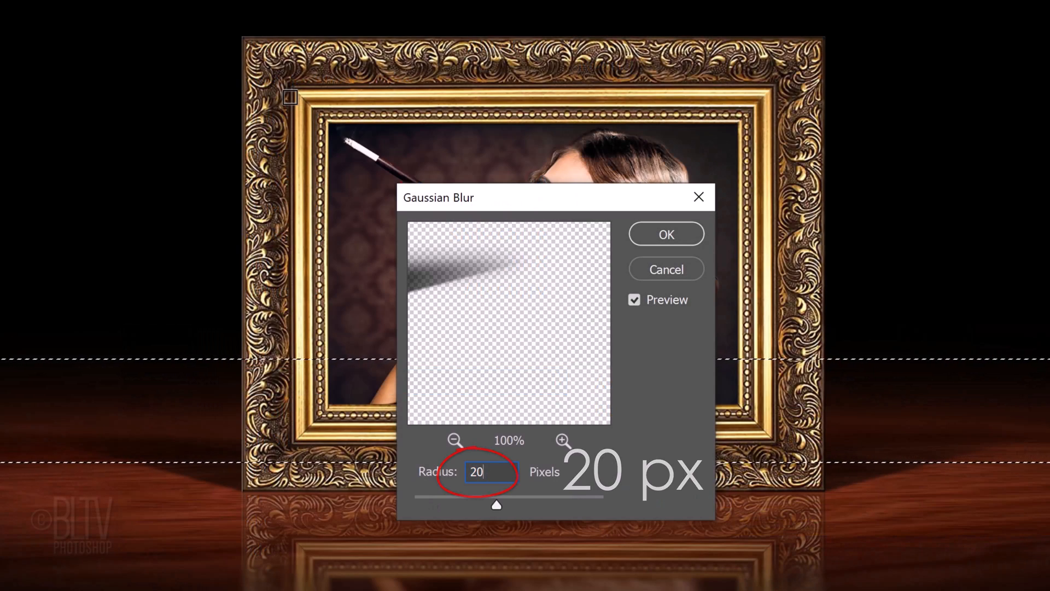
pyautogui.click(665, 234)
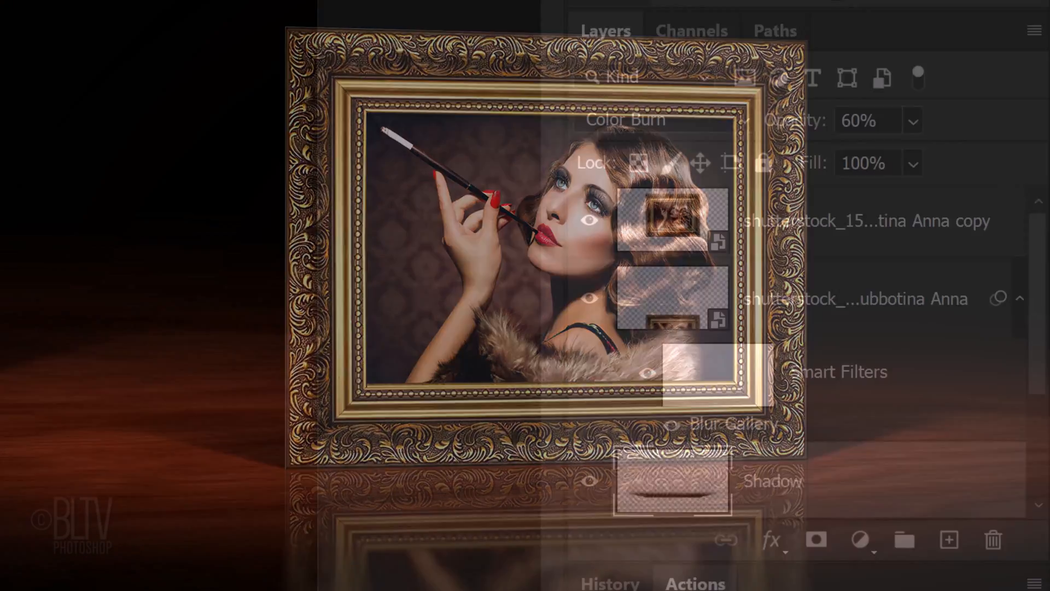
# Perspective-transform the framed portrait, dragging its top-left corner upward to raise the left side
pyautogui.click(672, 221)
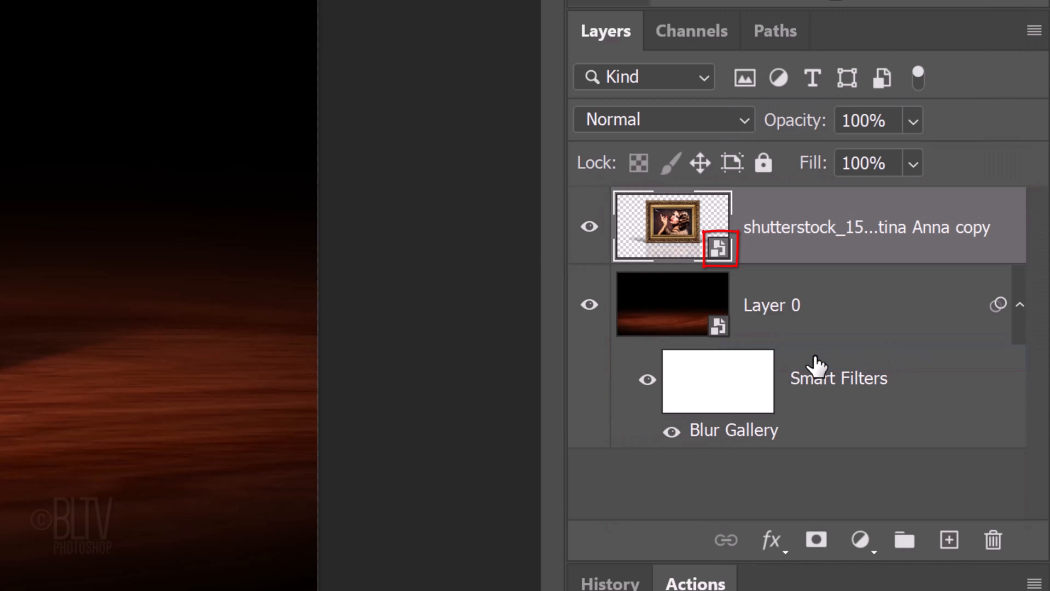
pyautogui.click(105, 17)
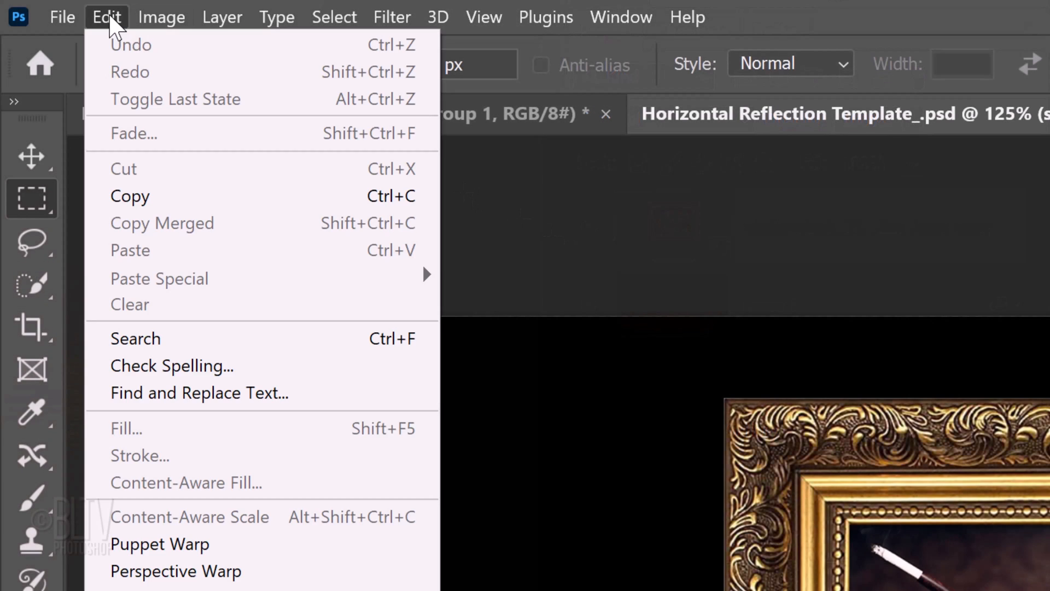
pyautogui.scroll(-3)
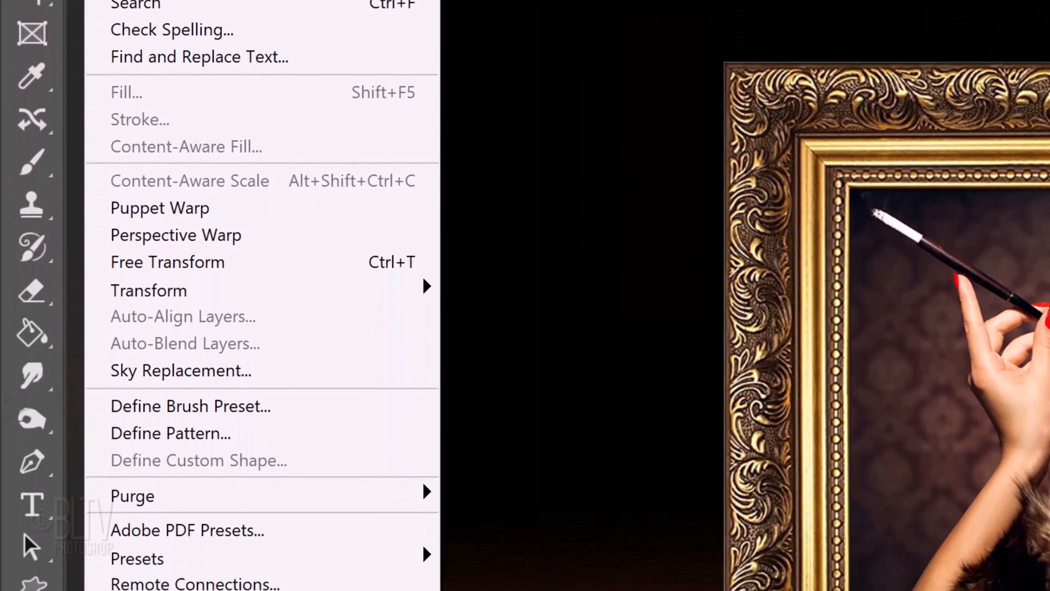
pyautogui.moveTo(149, 290)
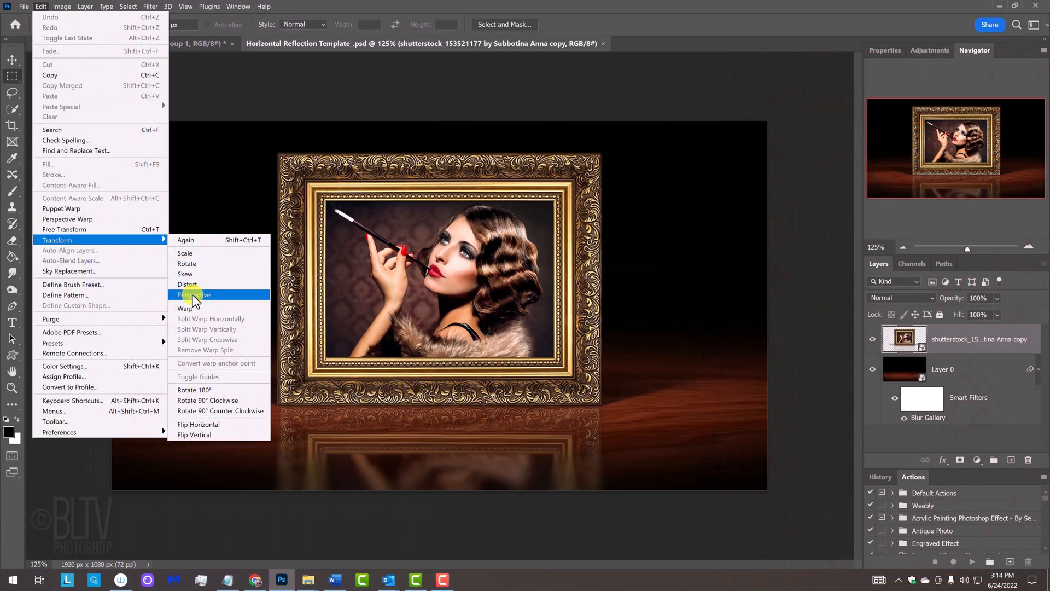
pyautogui.click(193, 295)
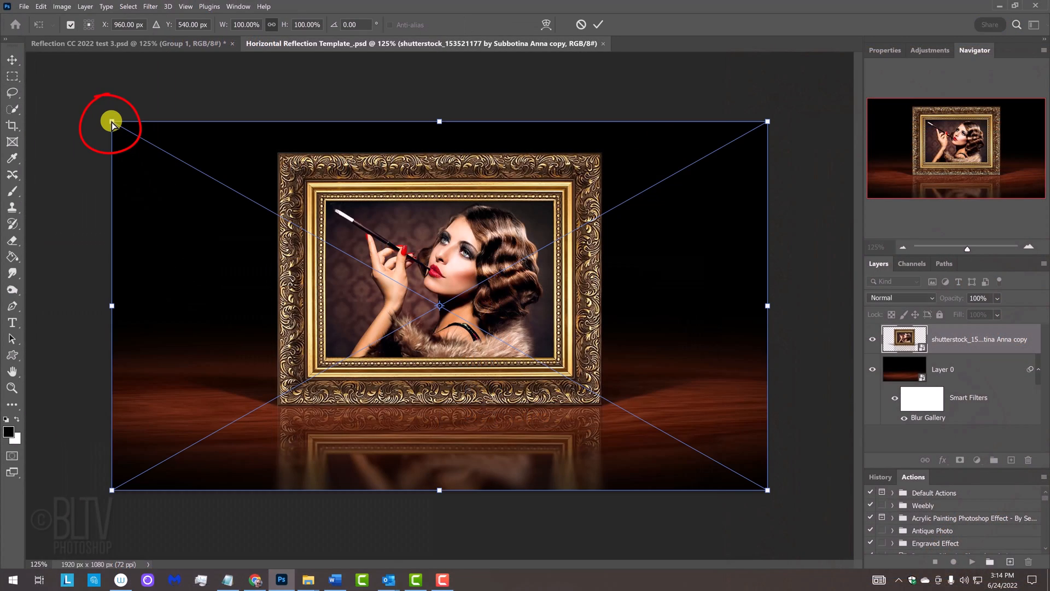
pyautogui.moveTo(112, 121); pyautogui.dragTo(111, 111)
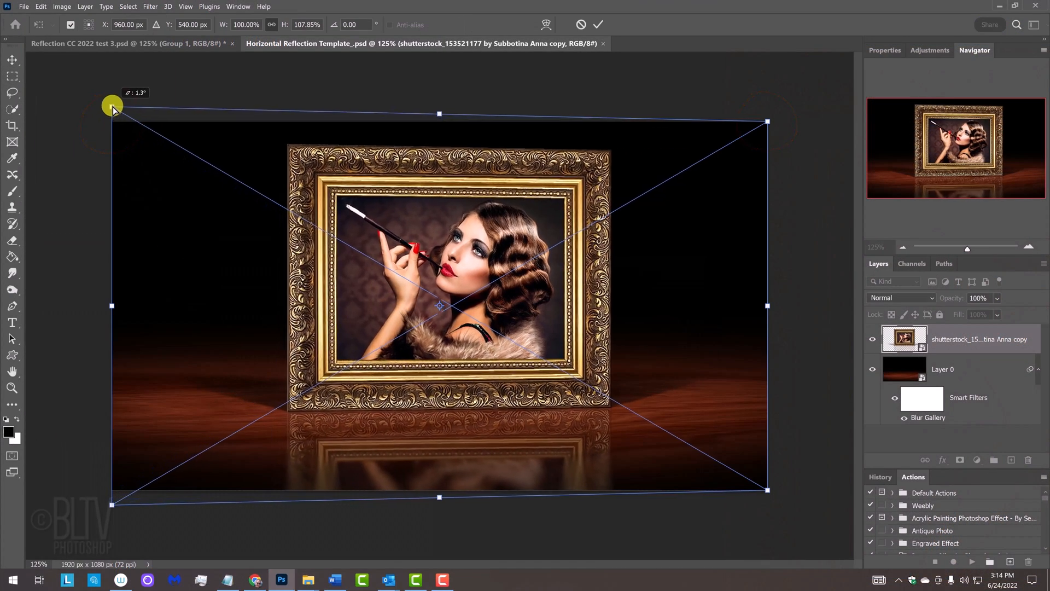